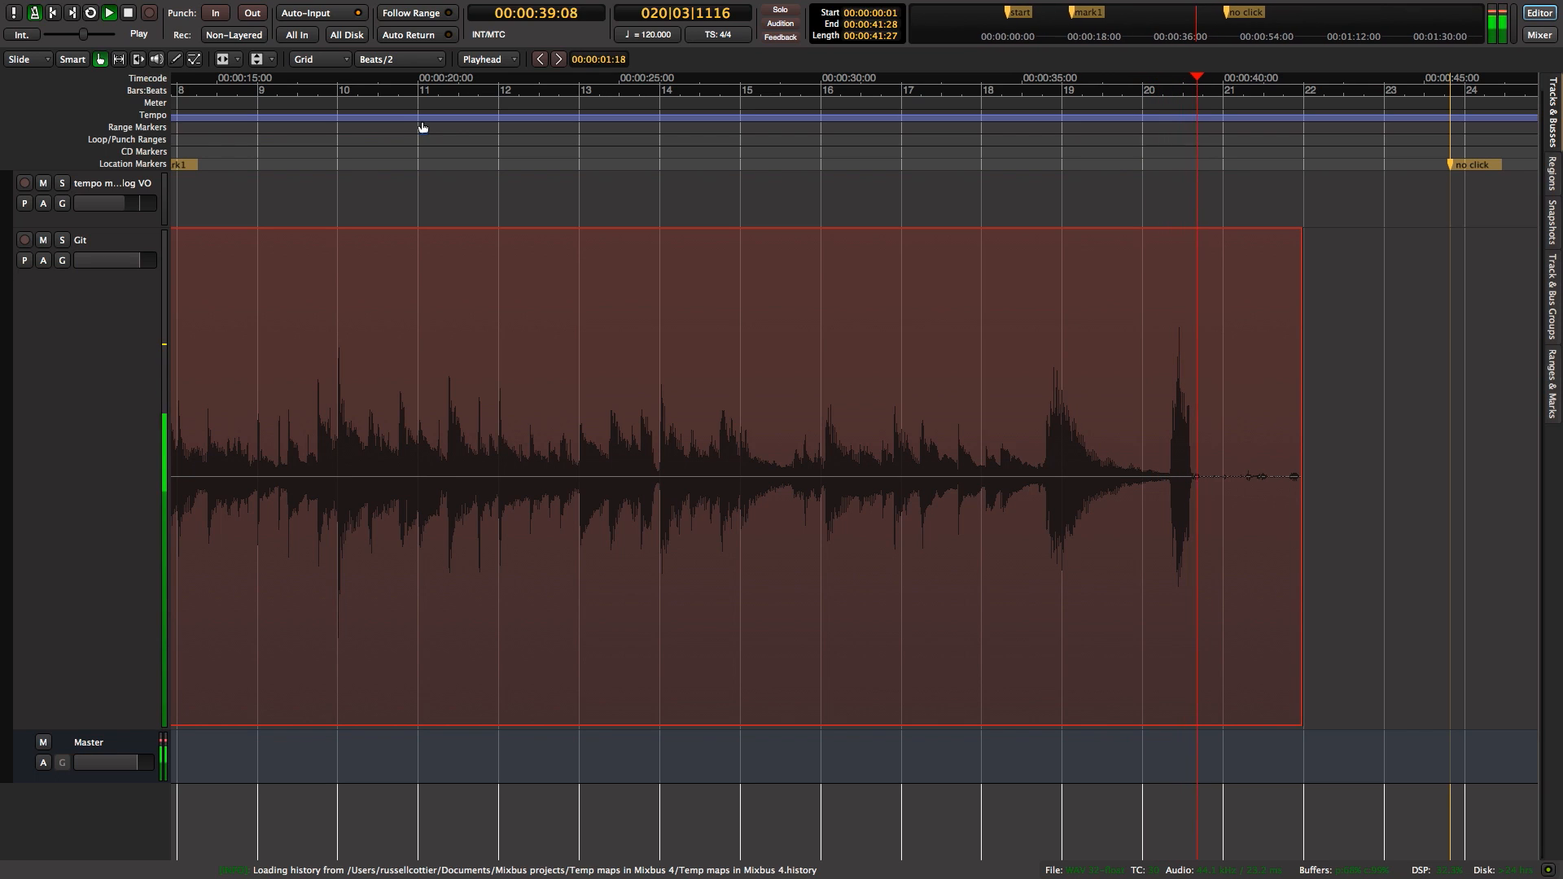
- Stop playback near the end of the guitar take
left_click(119, 17)
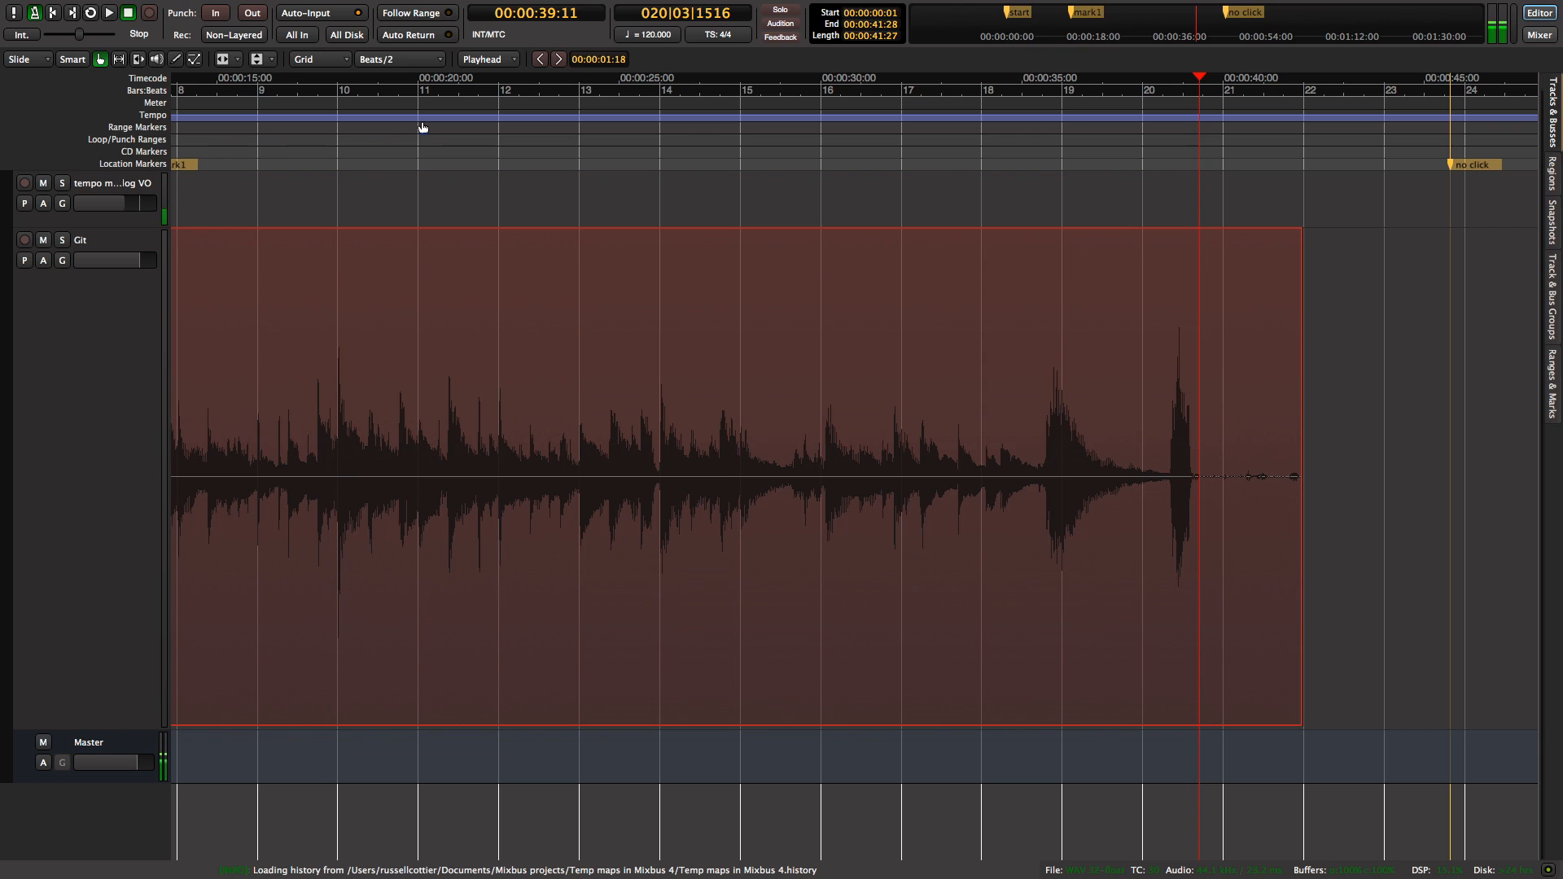
mouse_move(417, 158)
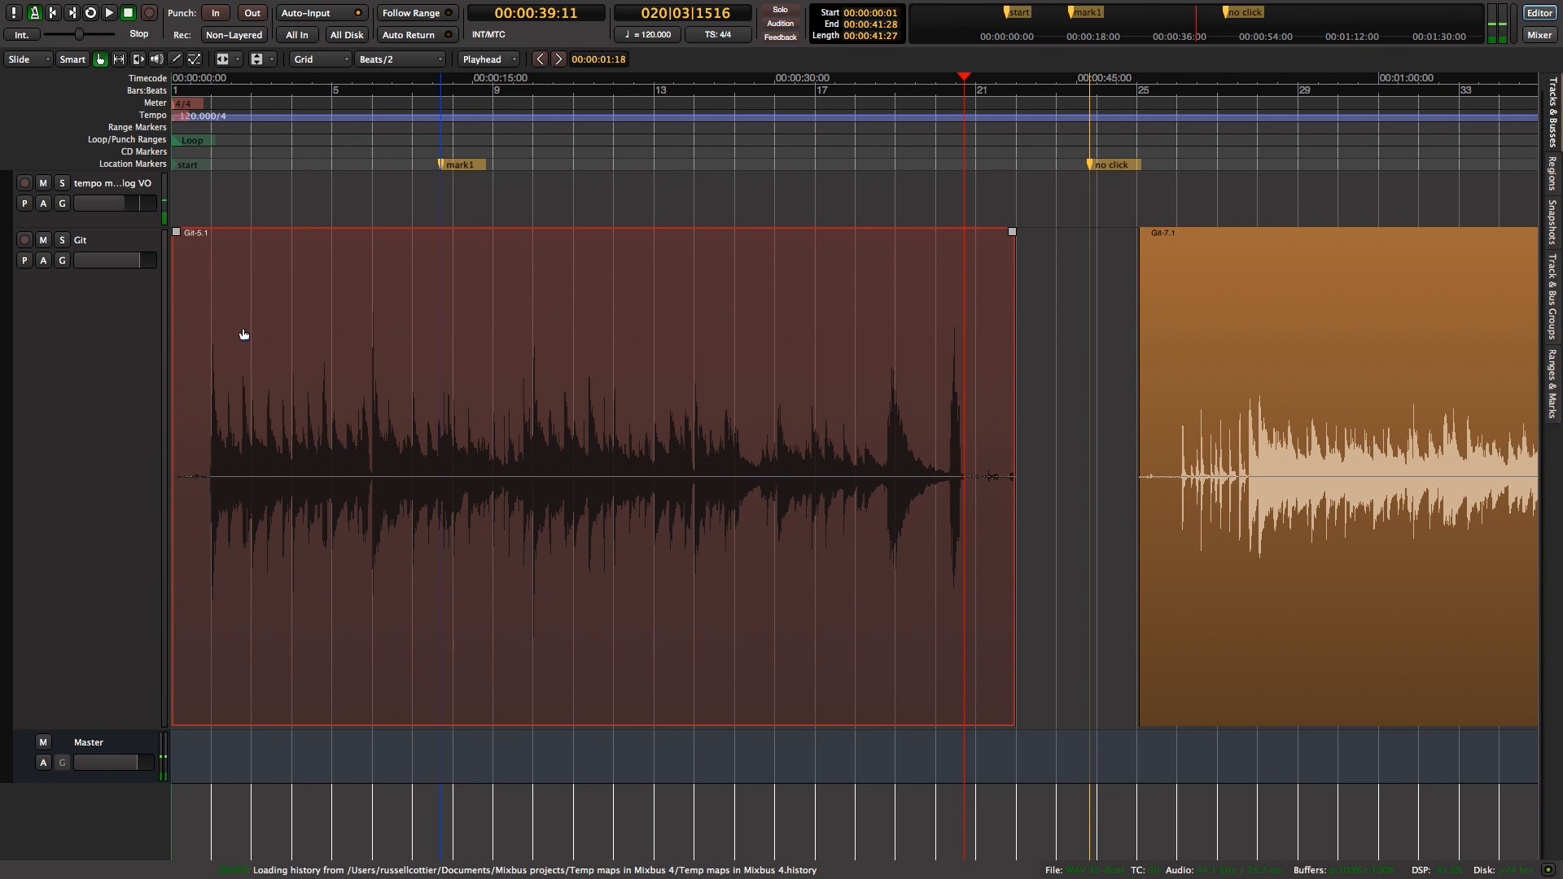
mouse_move(630, 134)
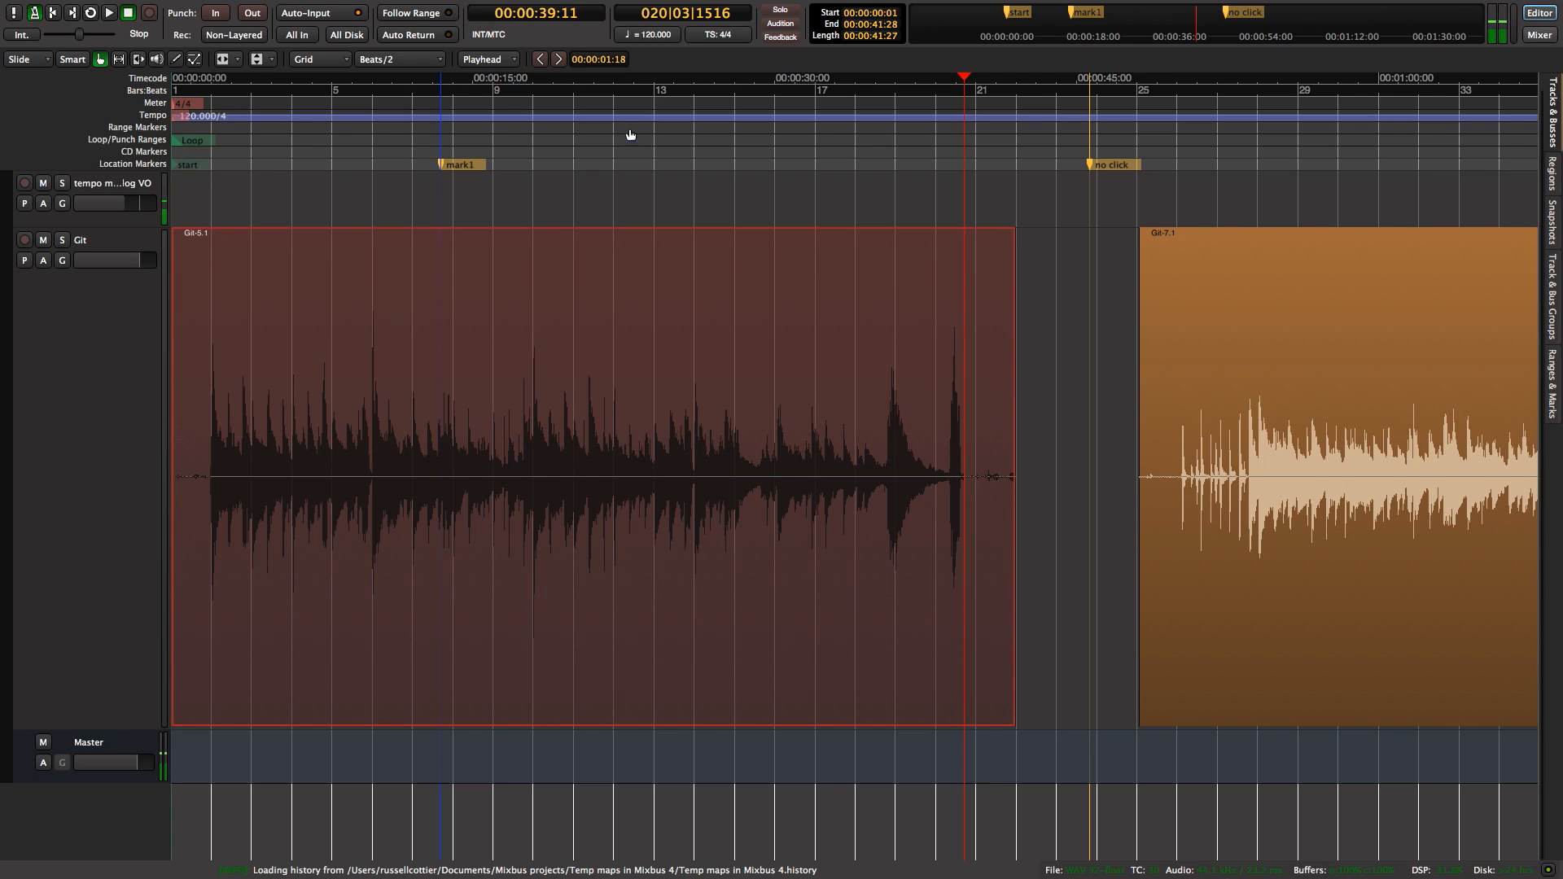
mouse_move(632, 180)
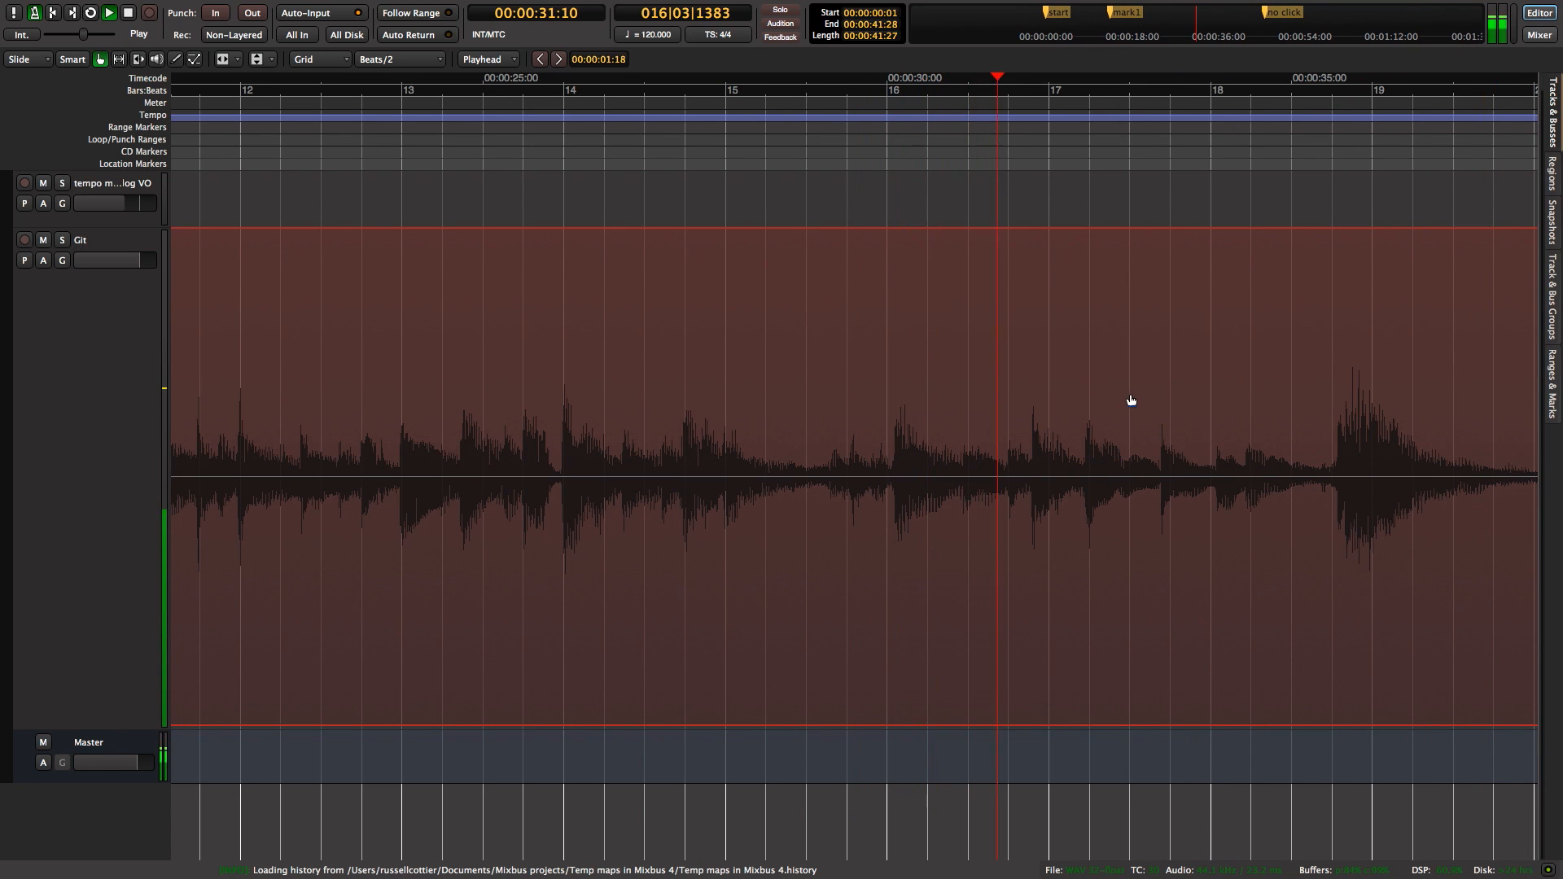
- Stop playback around bar 17 with the tempo still at 120 BPM
left_click(126, 16)
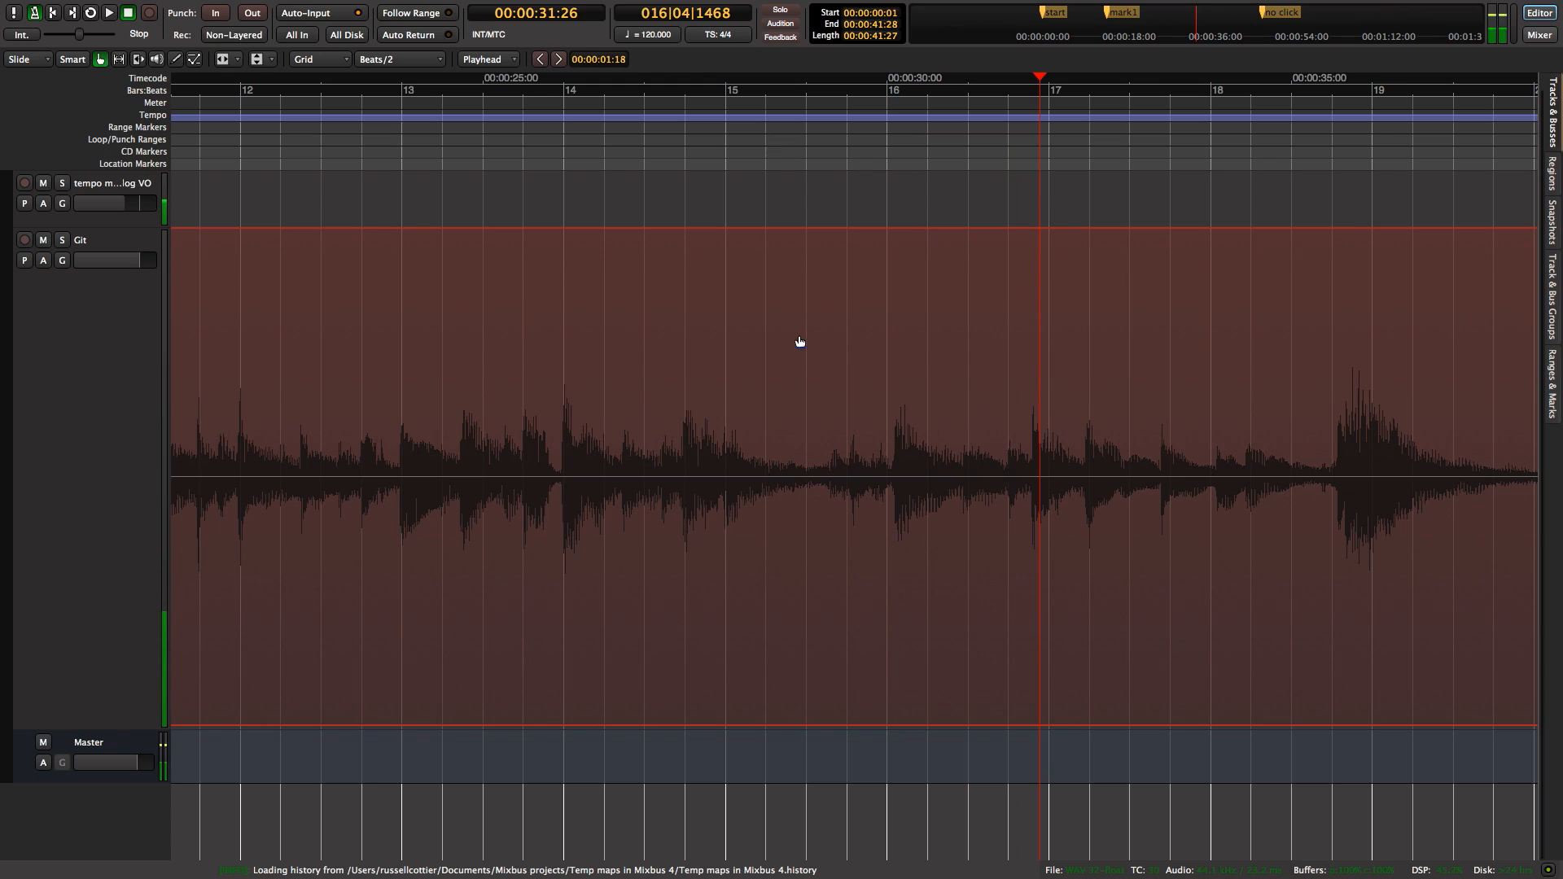
mouse_move(686, 224)
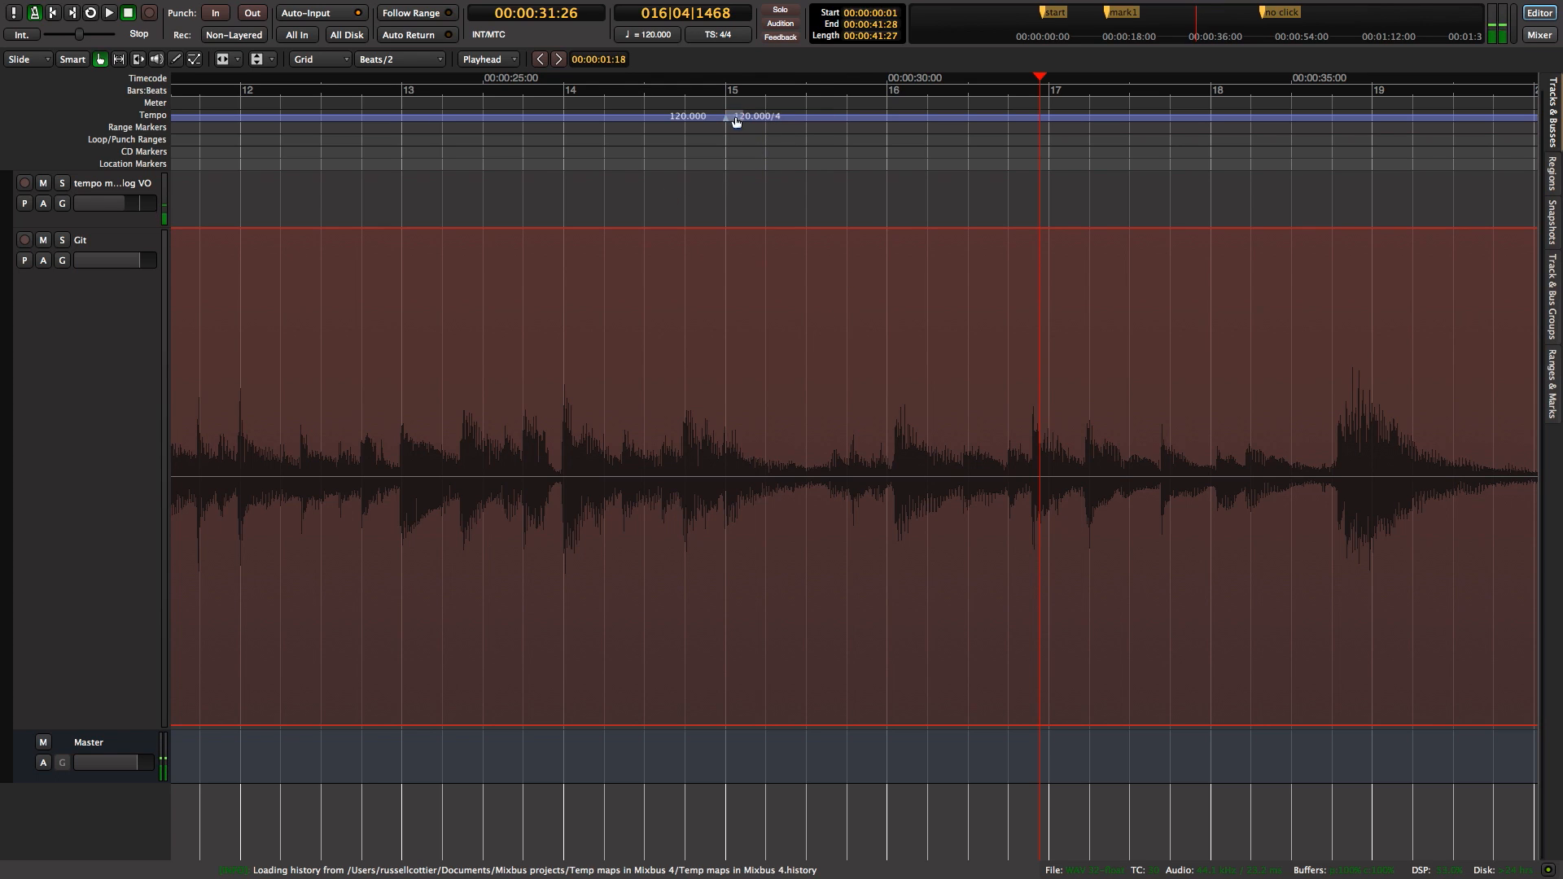
right_click(726, 119)
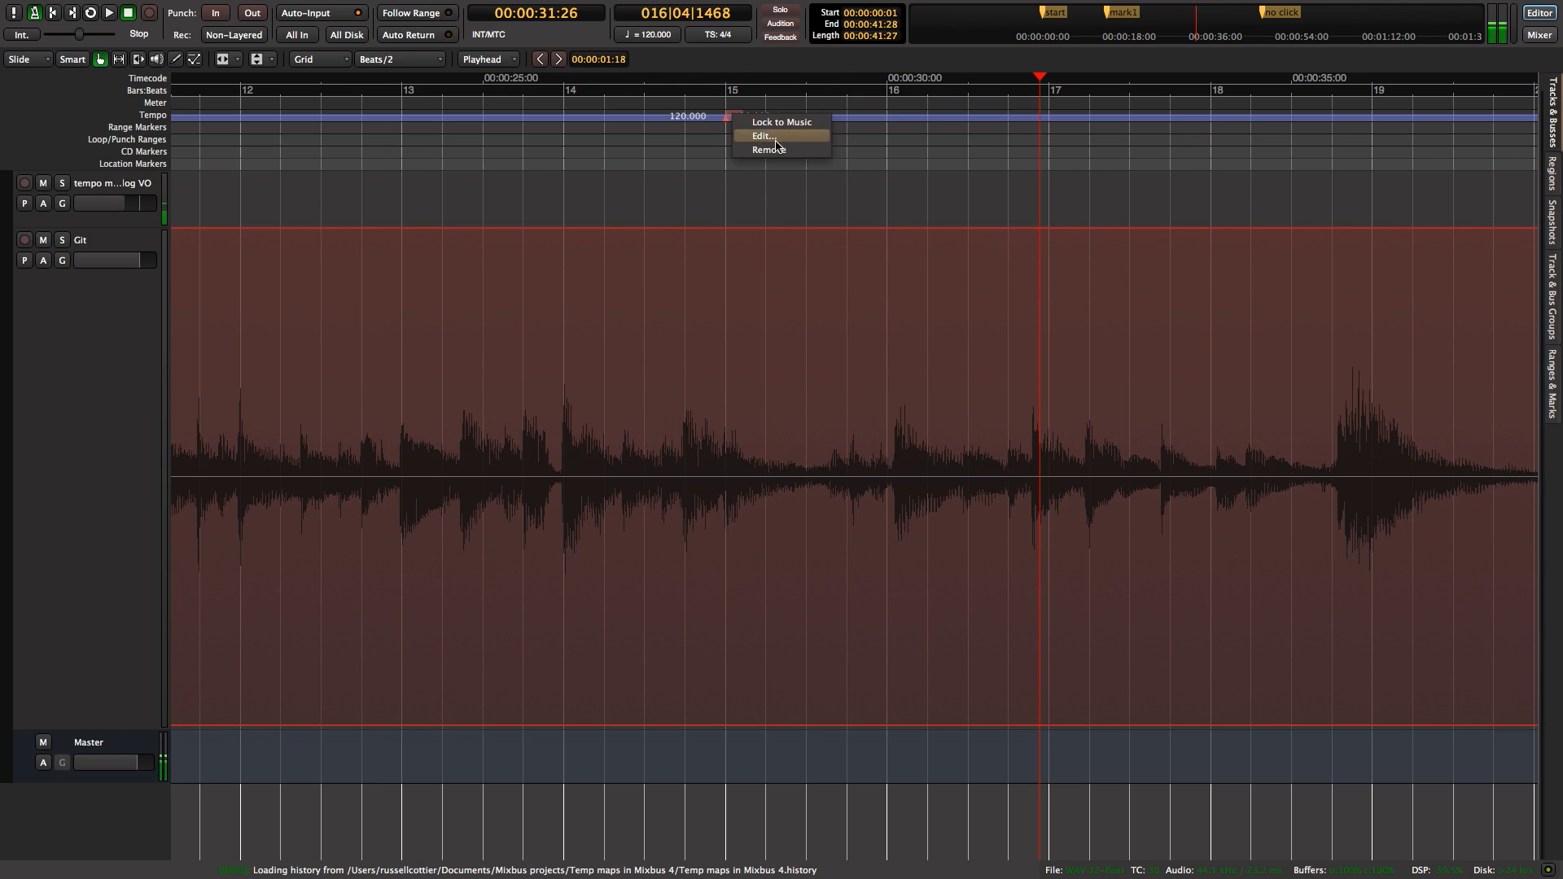
left_click(762, 135)
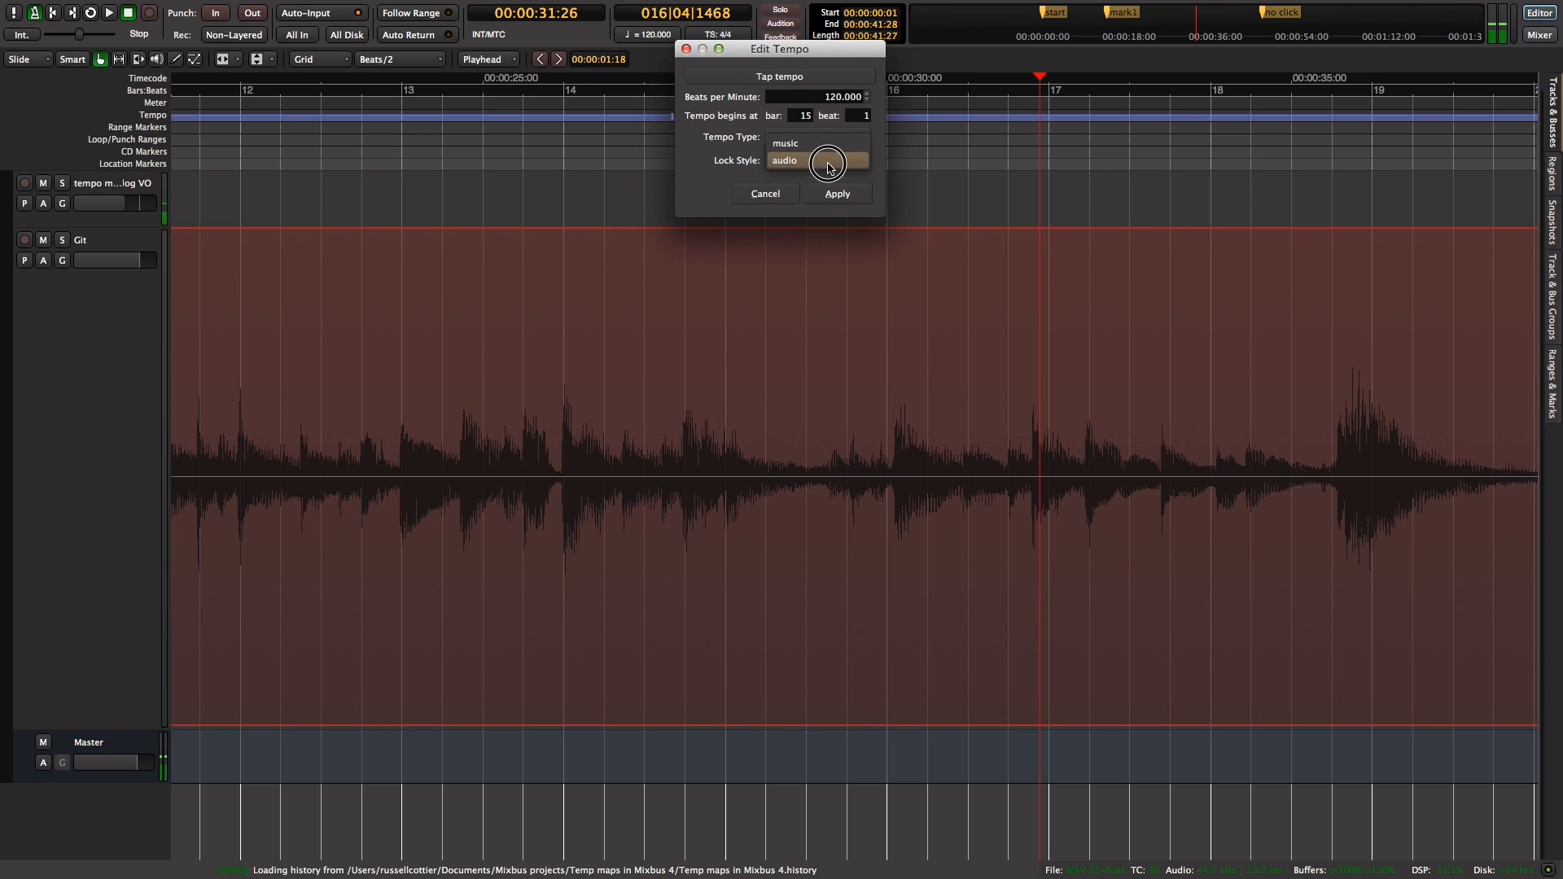
left_click(818, 137)
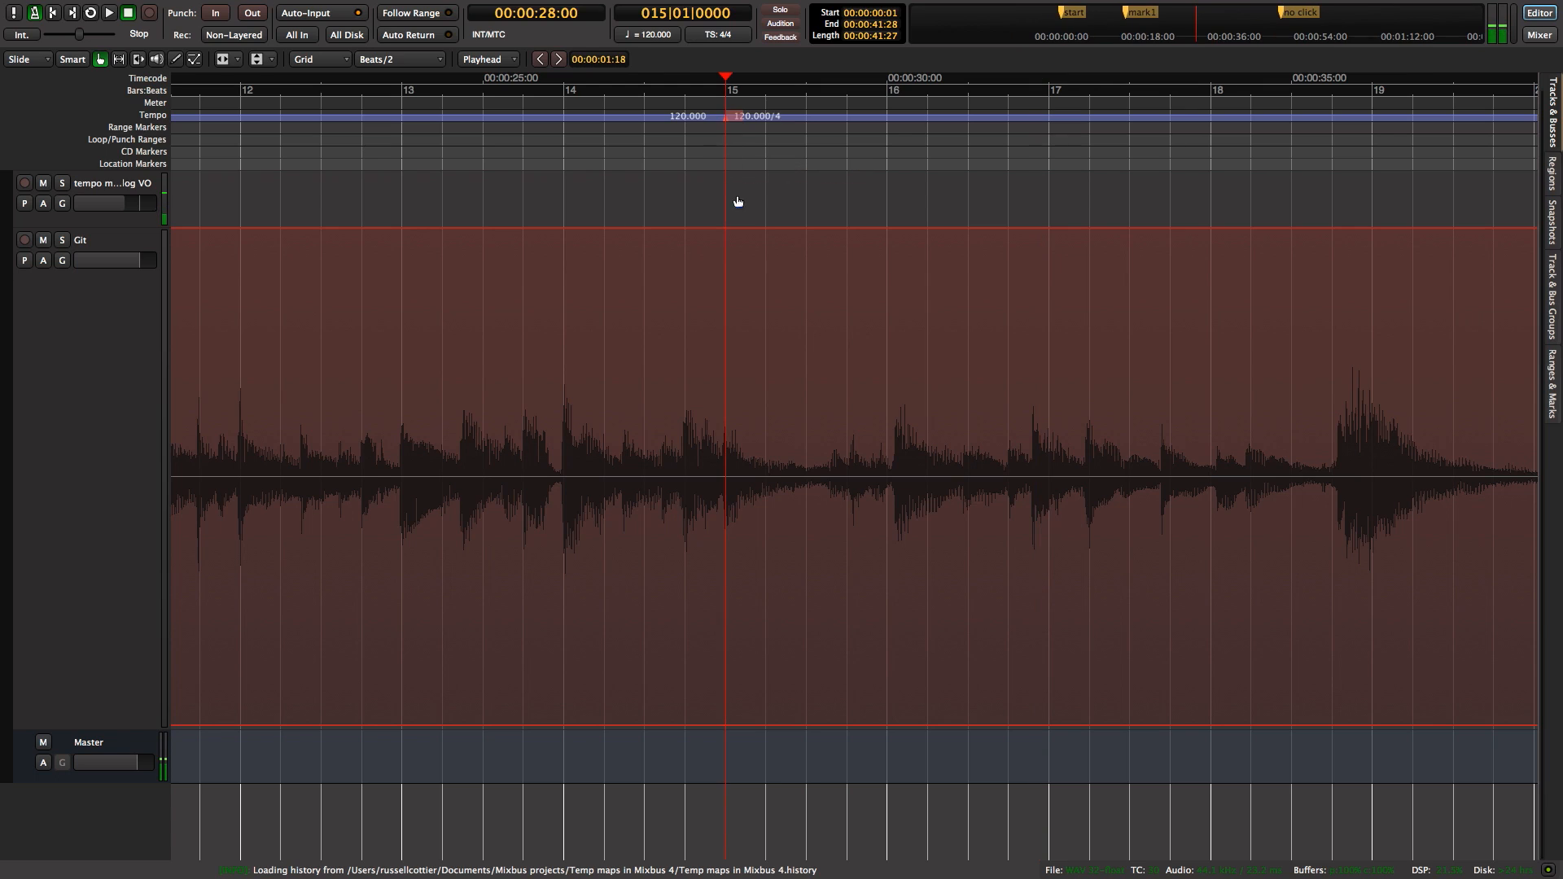
mouse_move(767, 365)
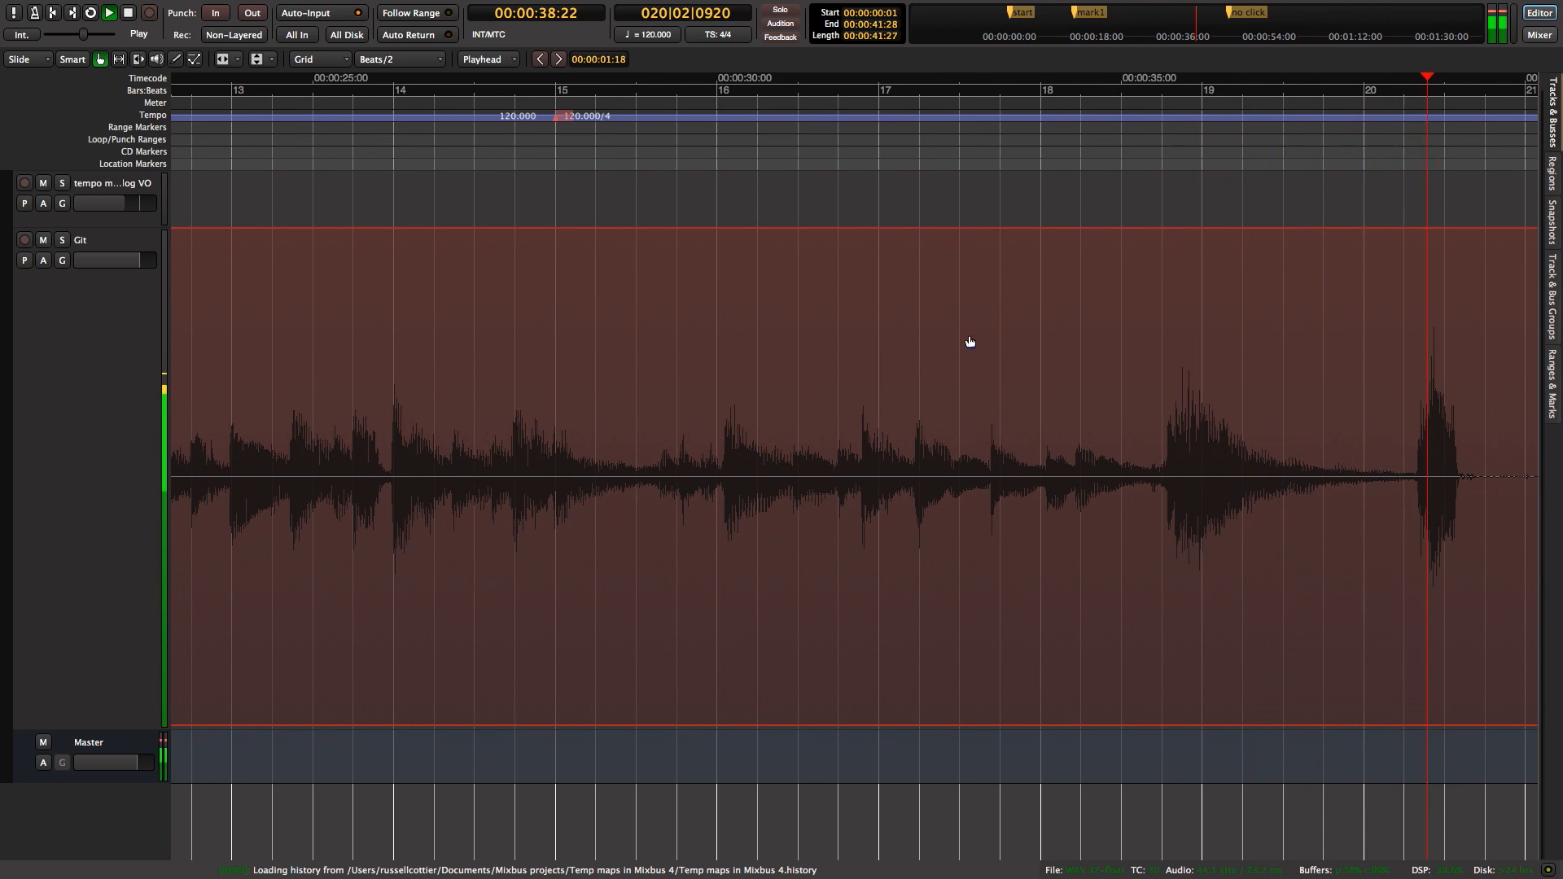
- Stop playback after the guitar fades out near bar 21
left_click(126, 16)
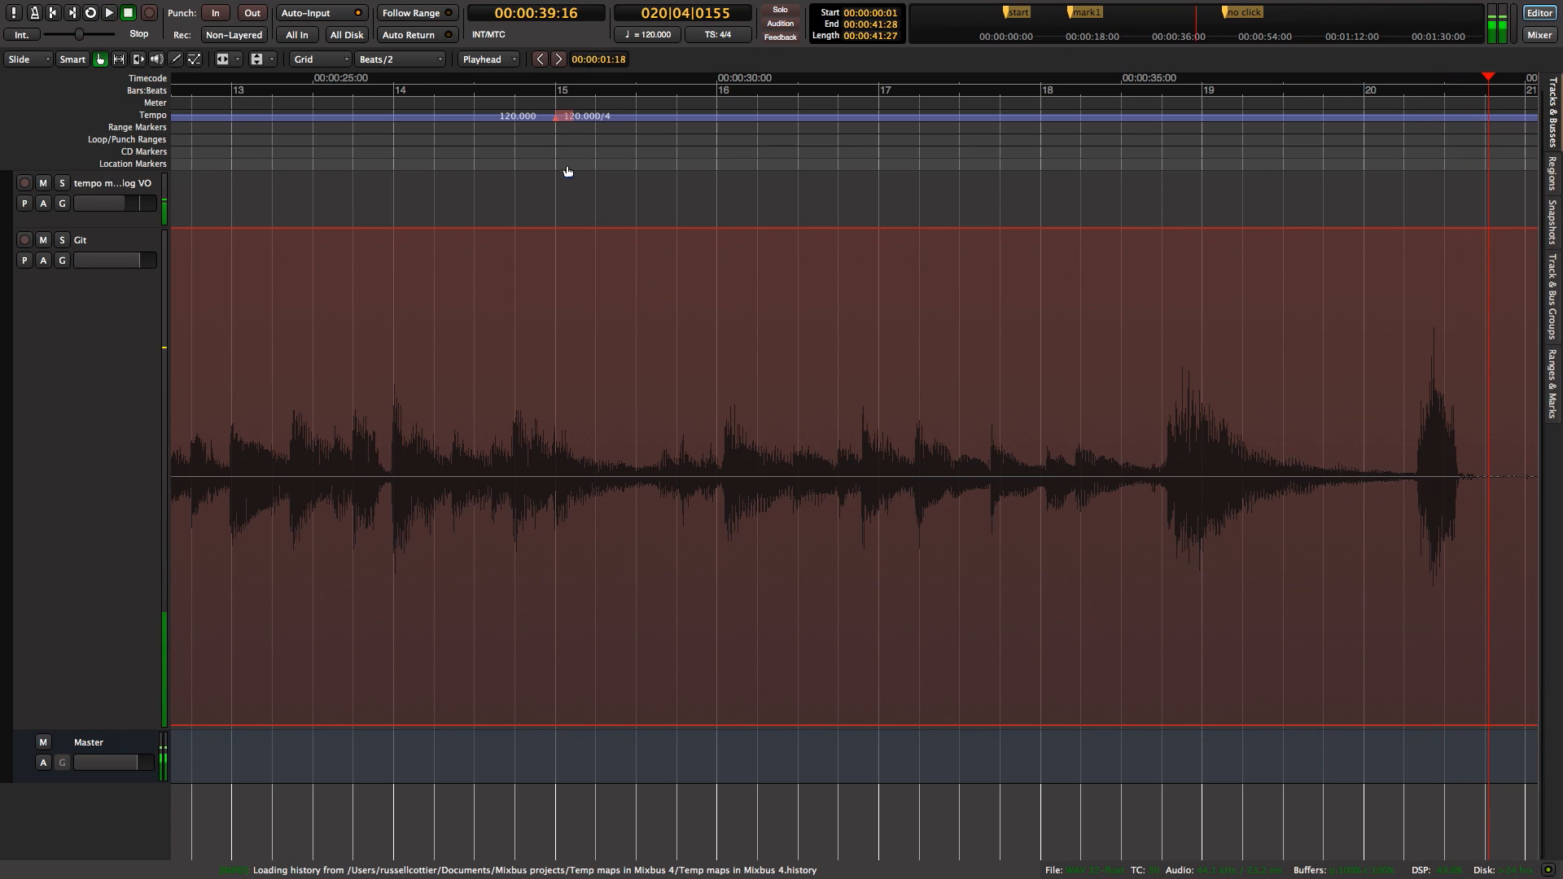
mouse_move(635, 176)
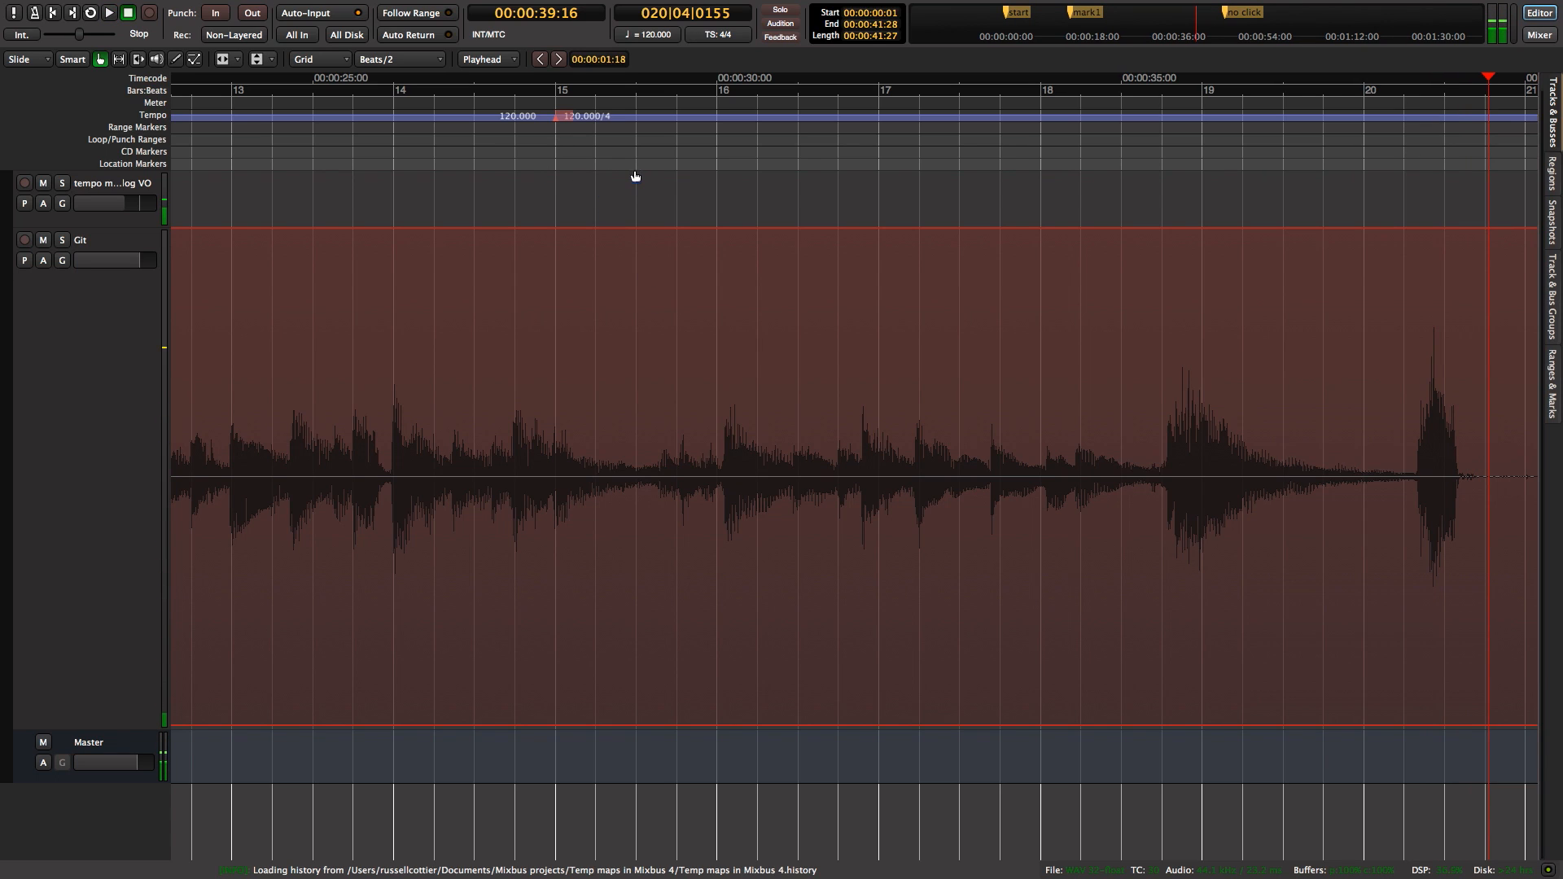
mouse_move(1055, 117)
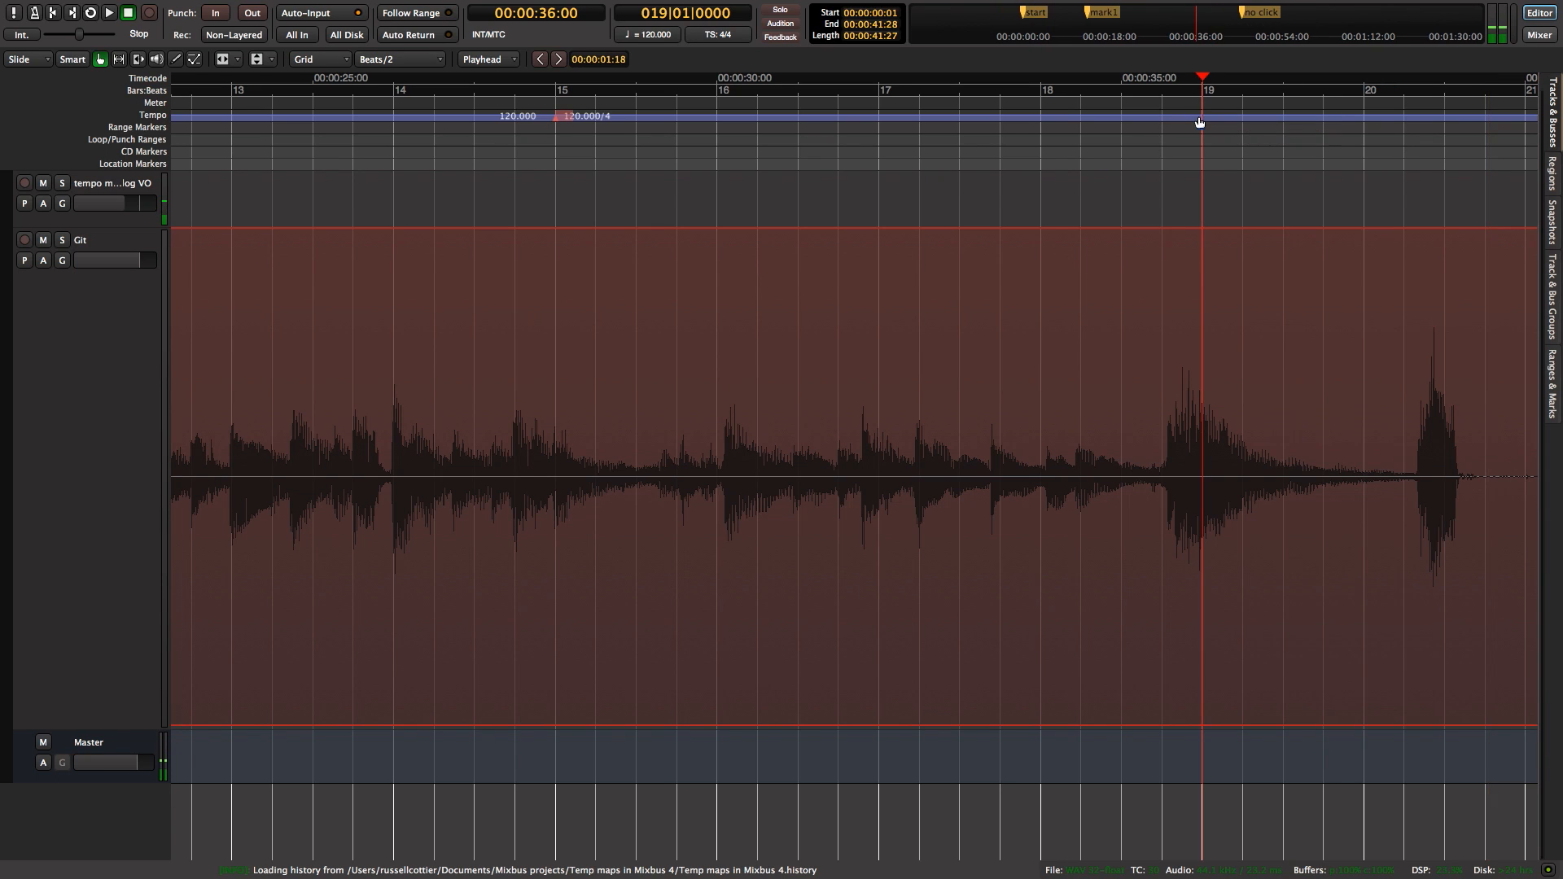
mouse_move(1205, 120)
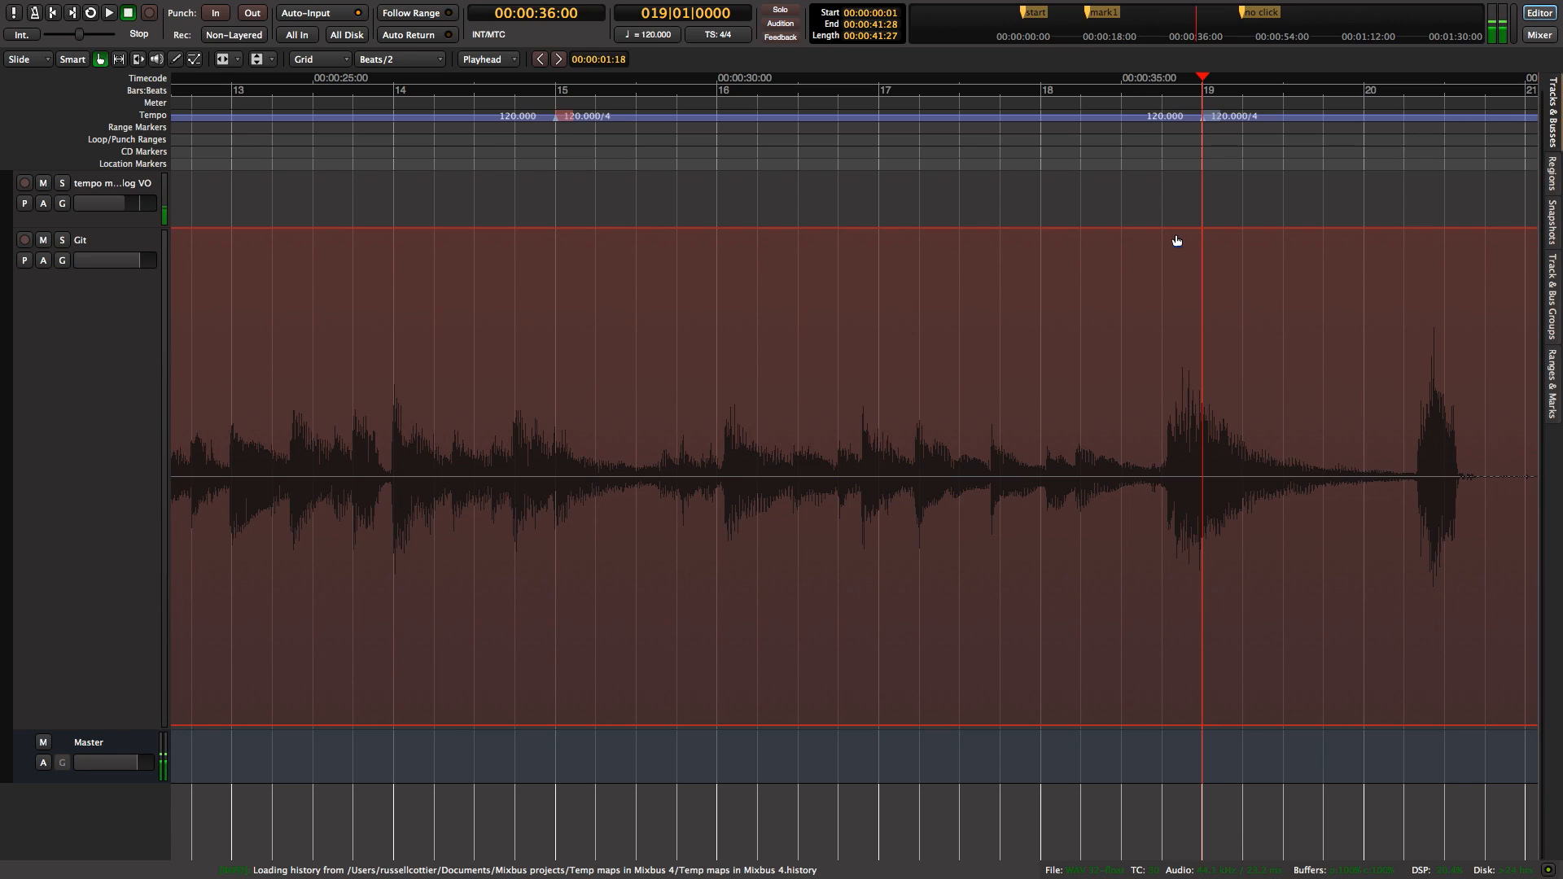
mouse_move(1071, 189)
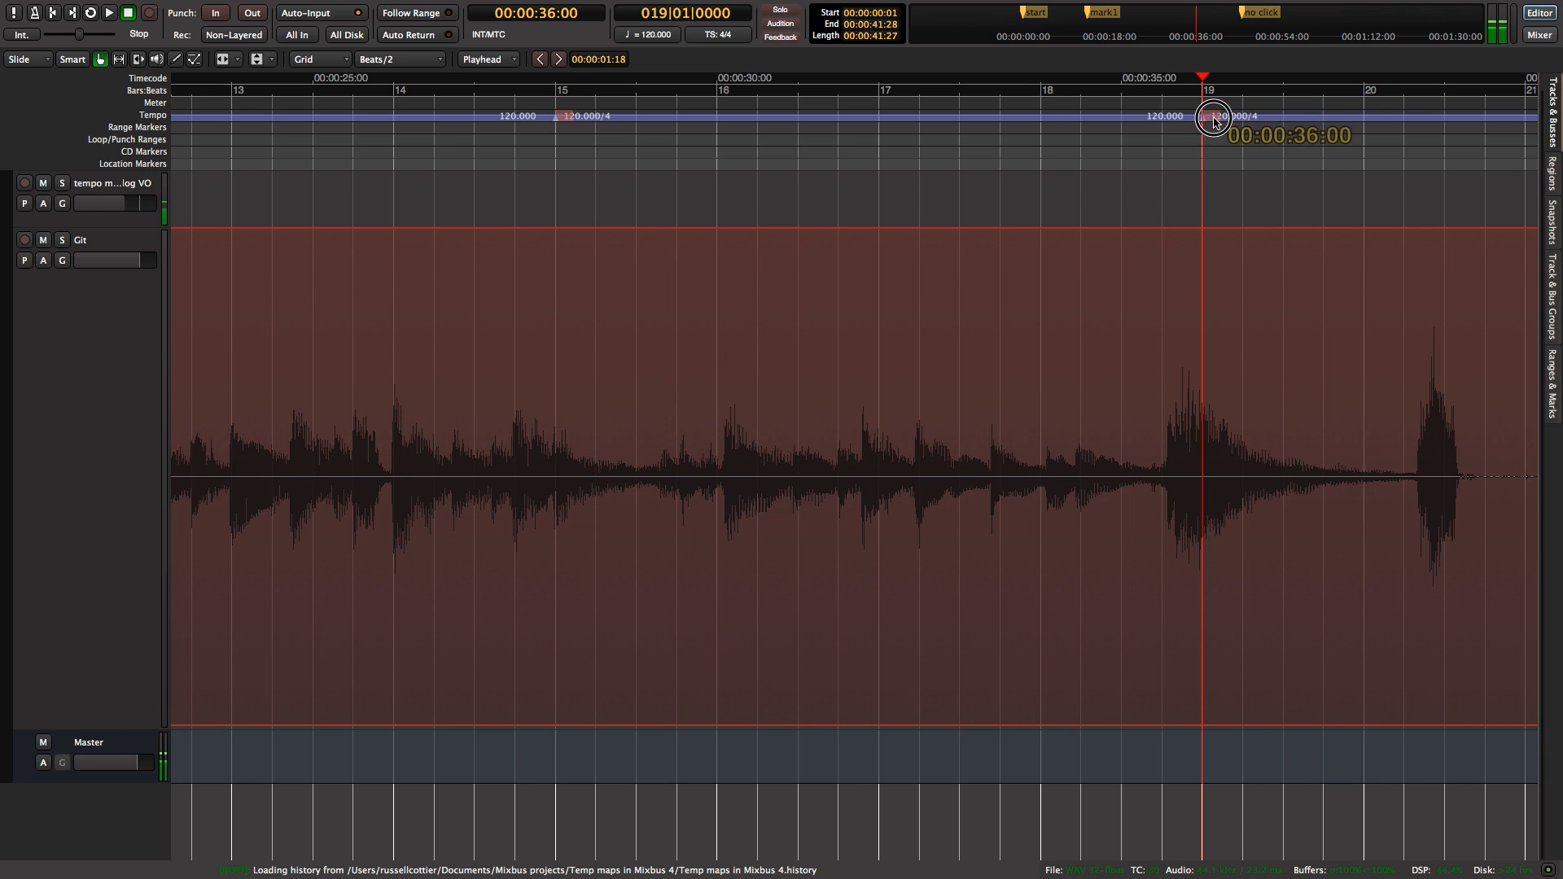
- Drag the bar-15 marker's ramp end down to about 64.5 BPM at bar 19, then stop playback
left_click_drag(1213, 118, 1298, 125)
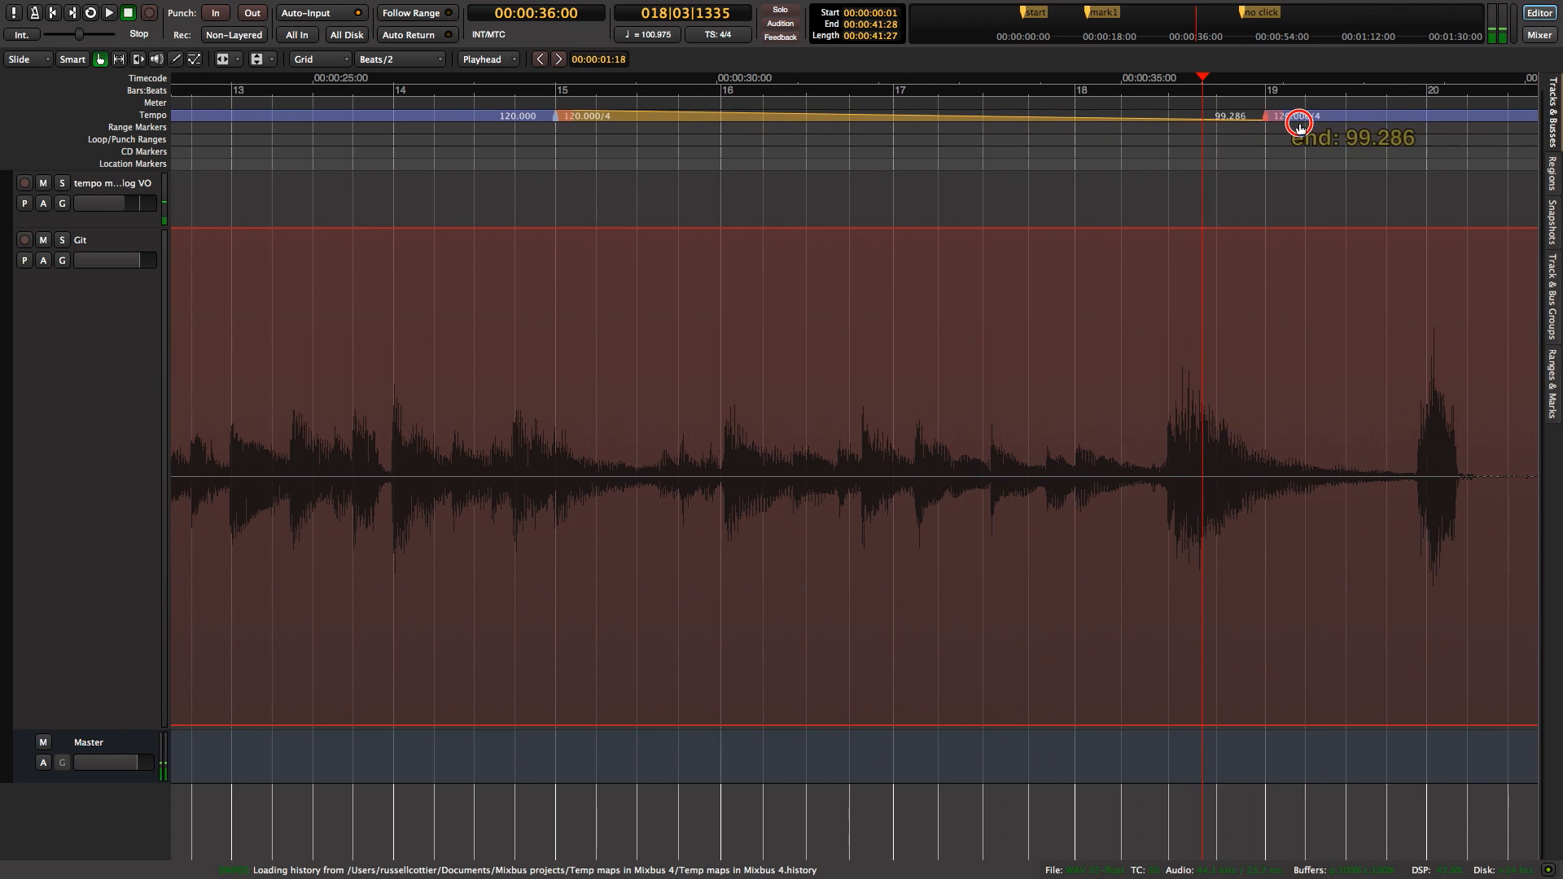
left_click_drag(1299, 122, 1433, 135)
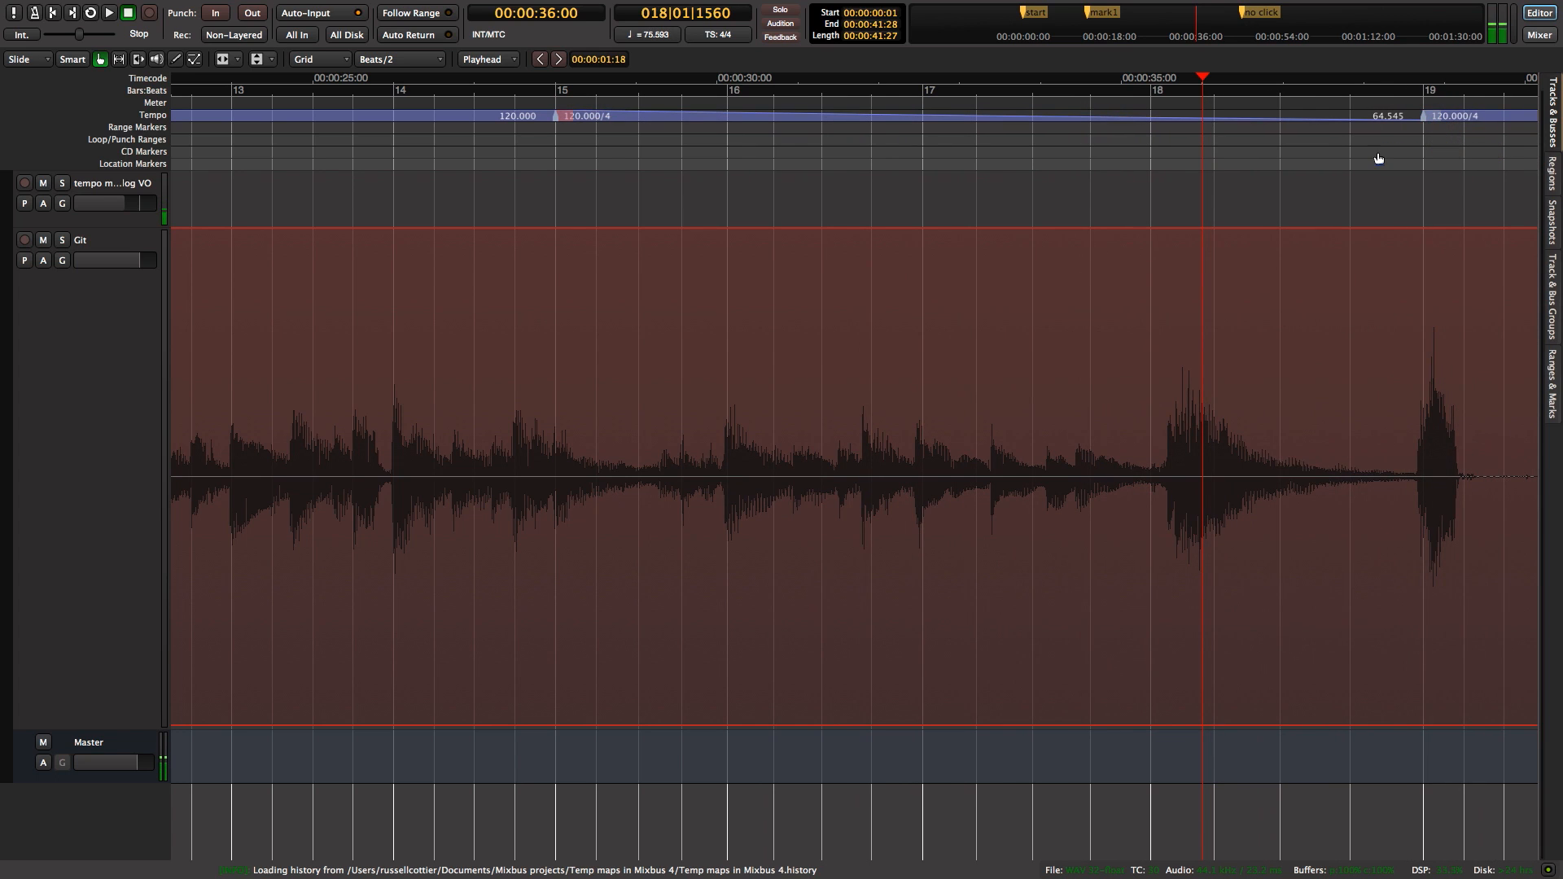
mouse_move(802, 278)
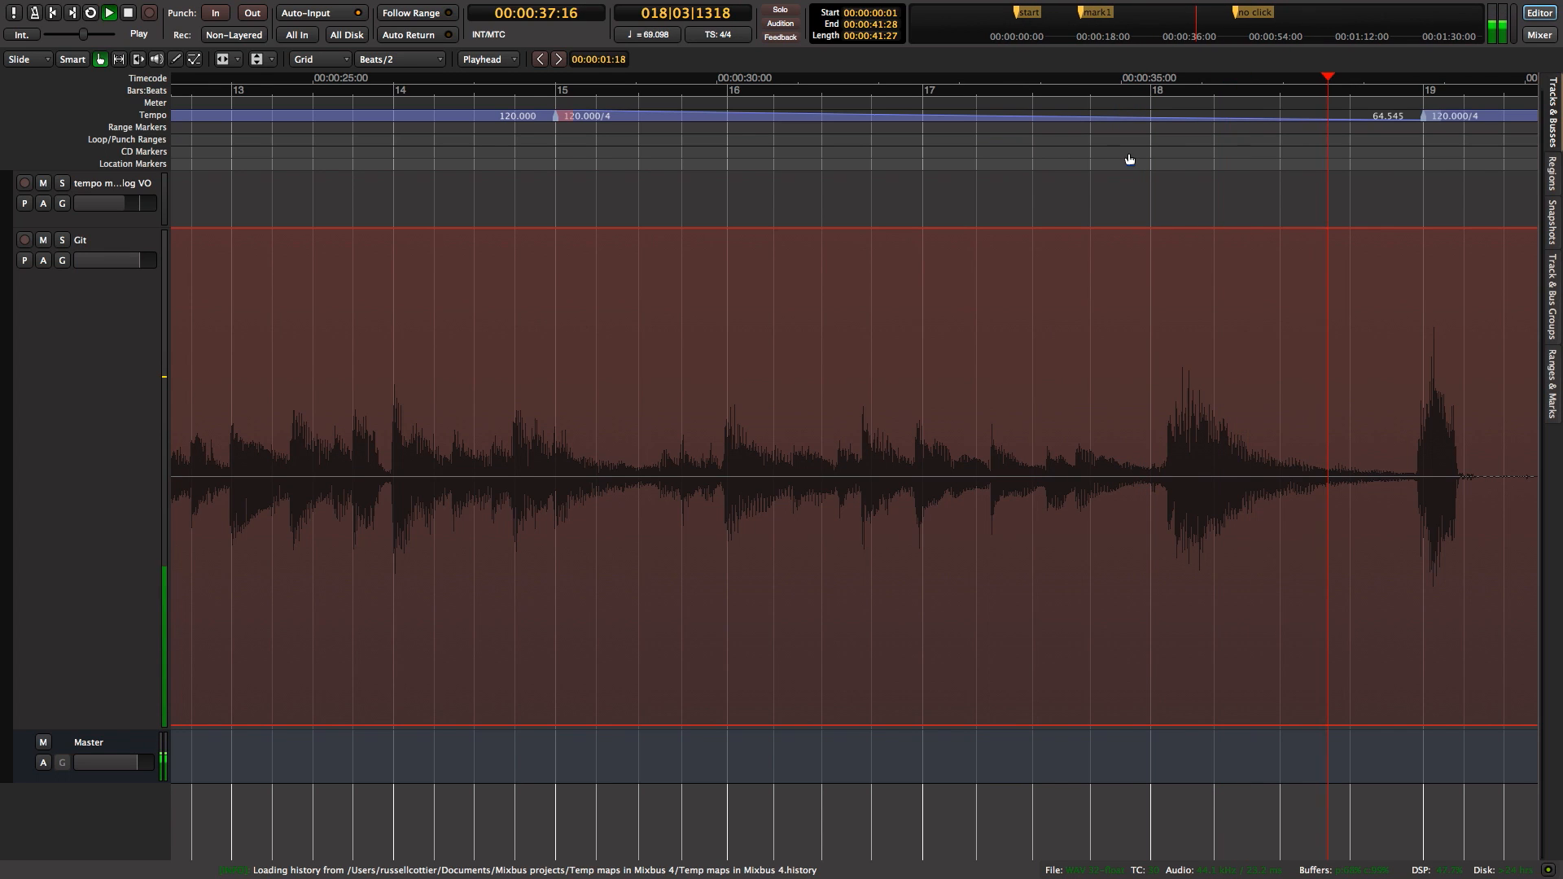
left_click(123, 15)
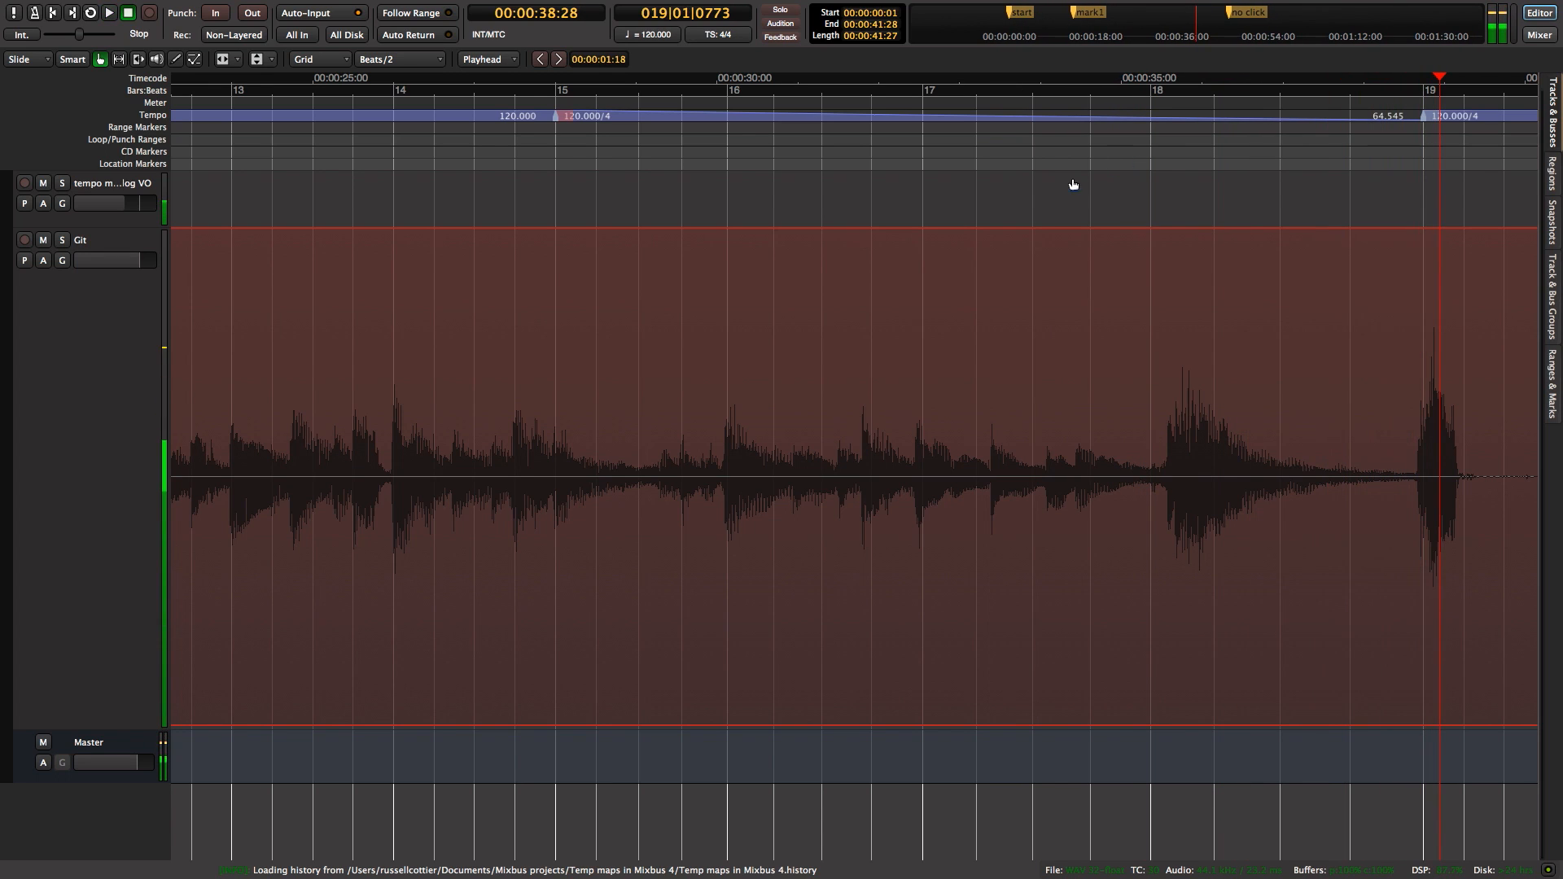
mouse_move(1173, 179)
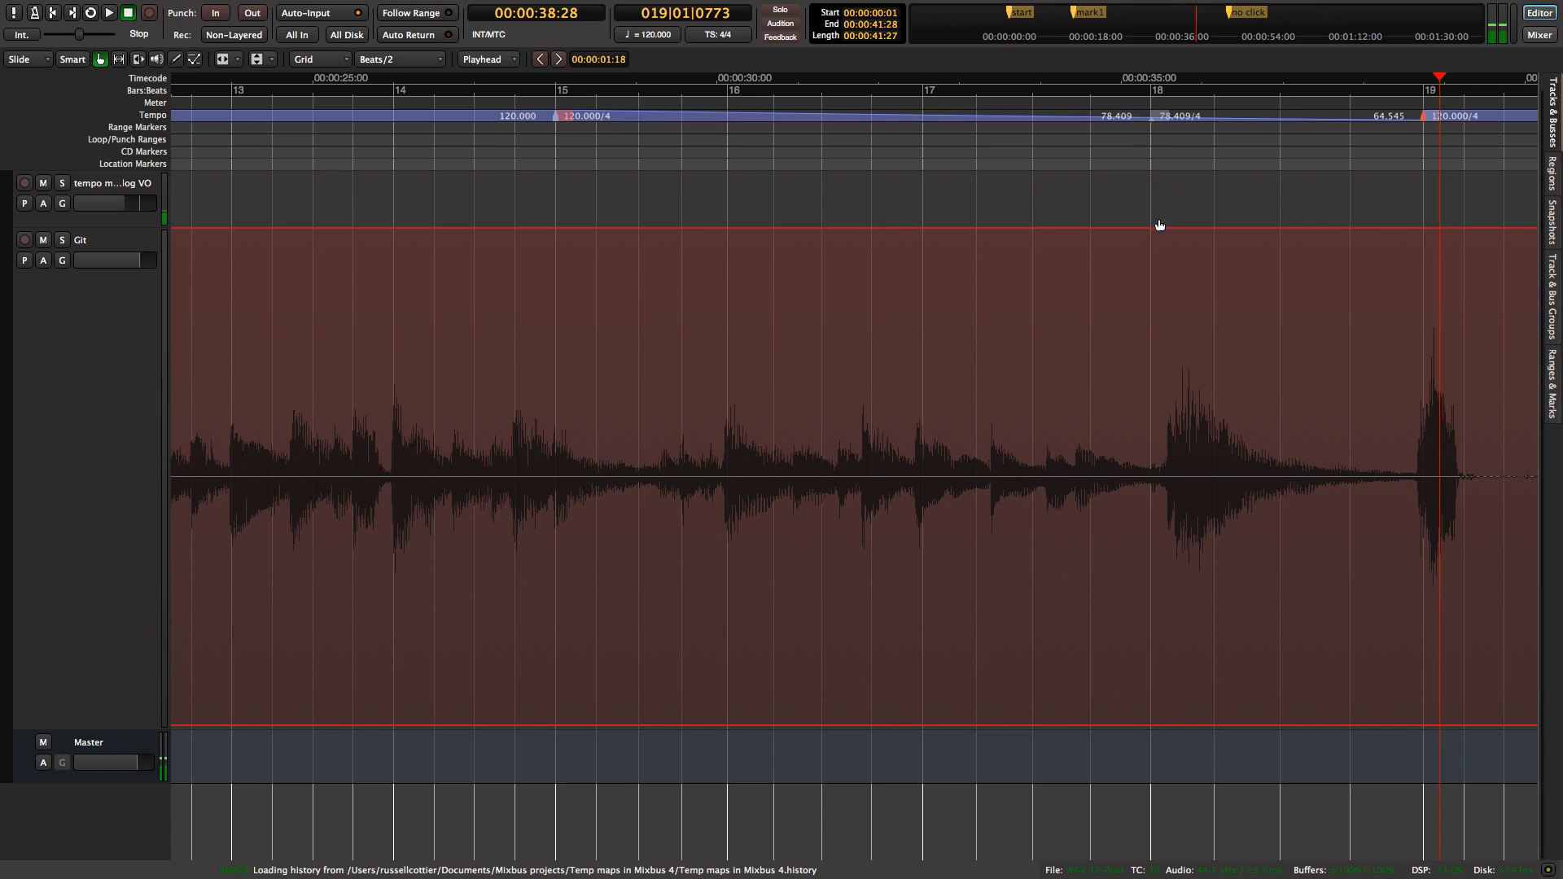
mouse_move(889, 127)
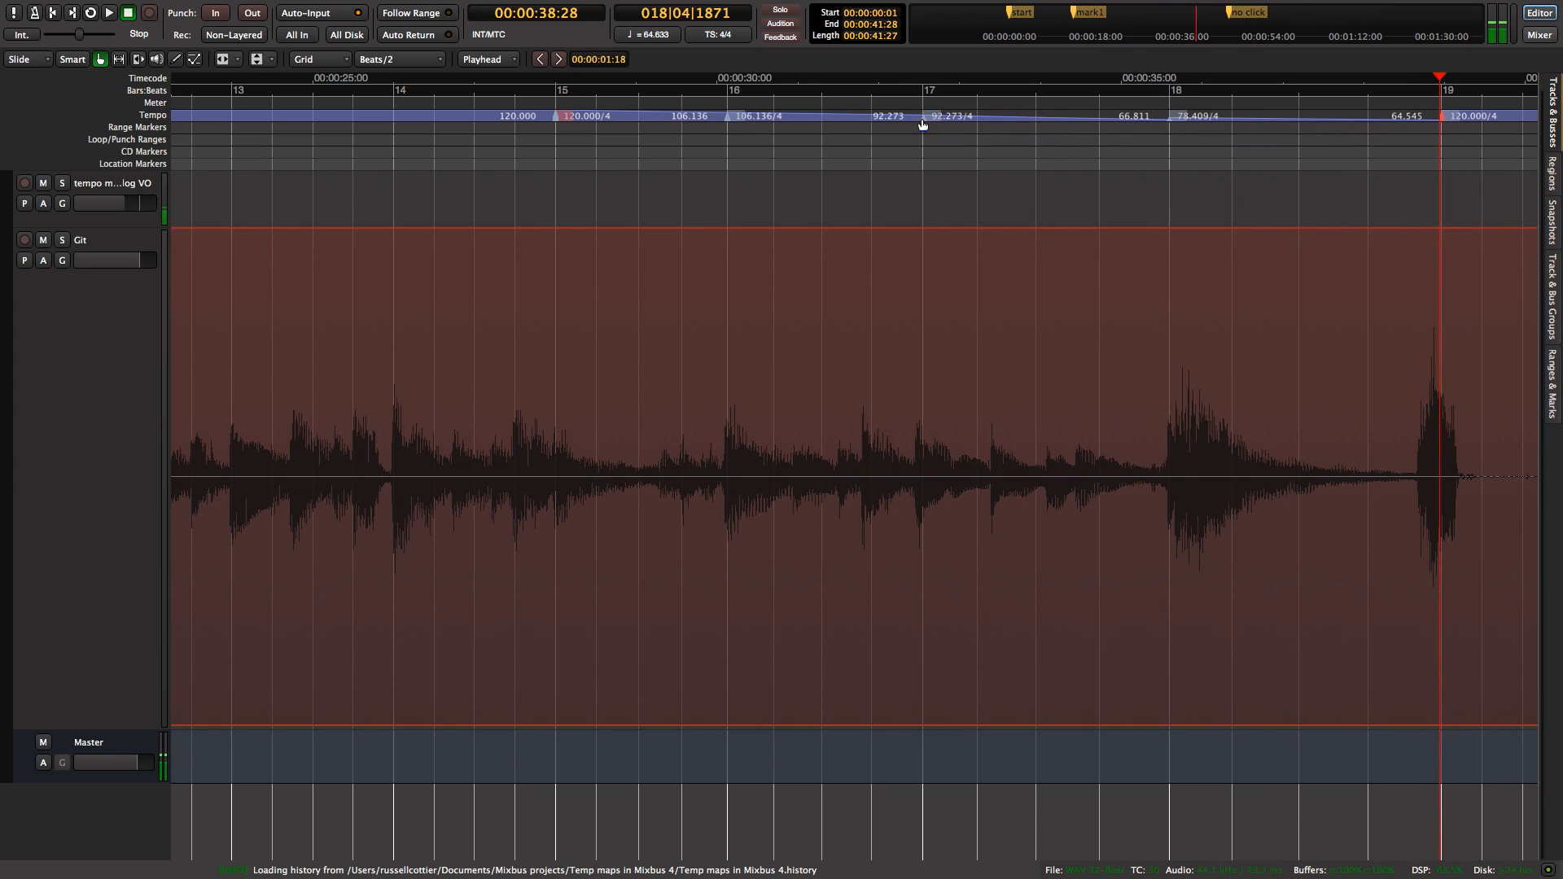
- Adjust the intermediate tempo marker near bar 17 on the Tempo ruler
left_click_drag(948, 117, 917, 117)
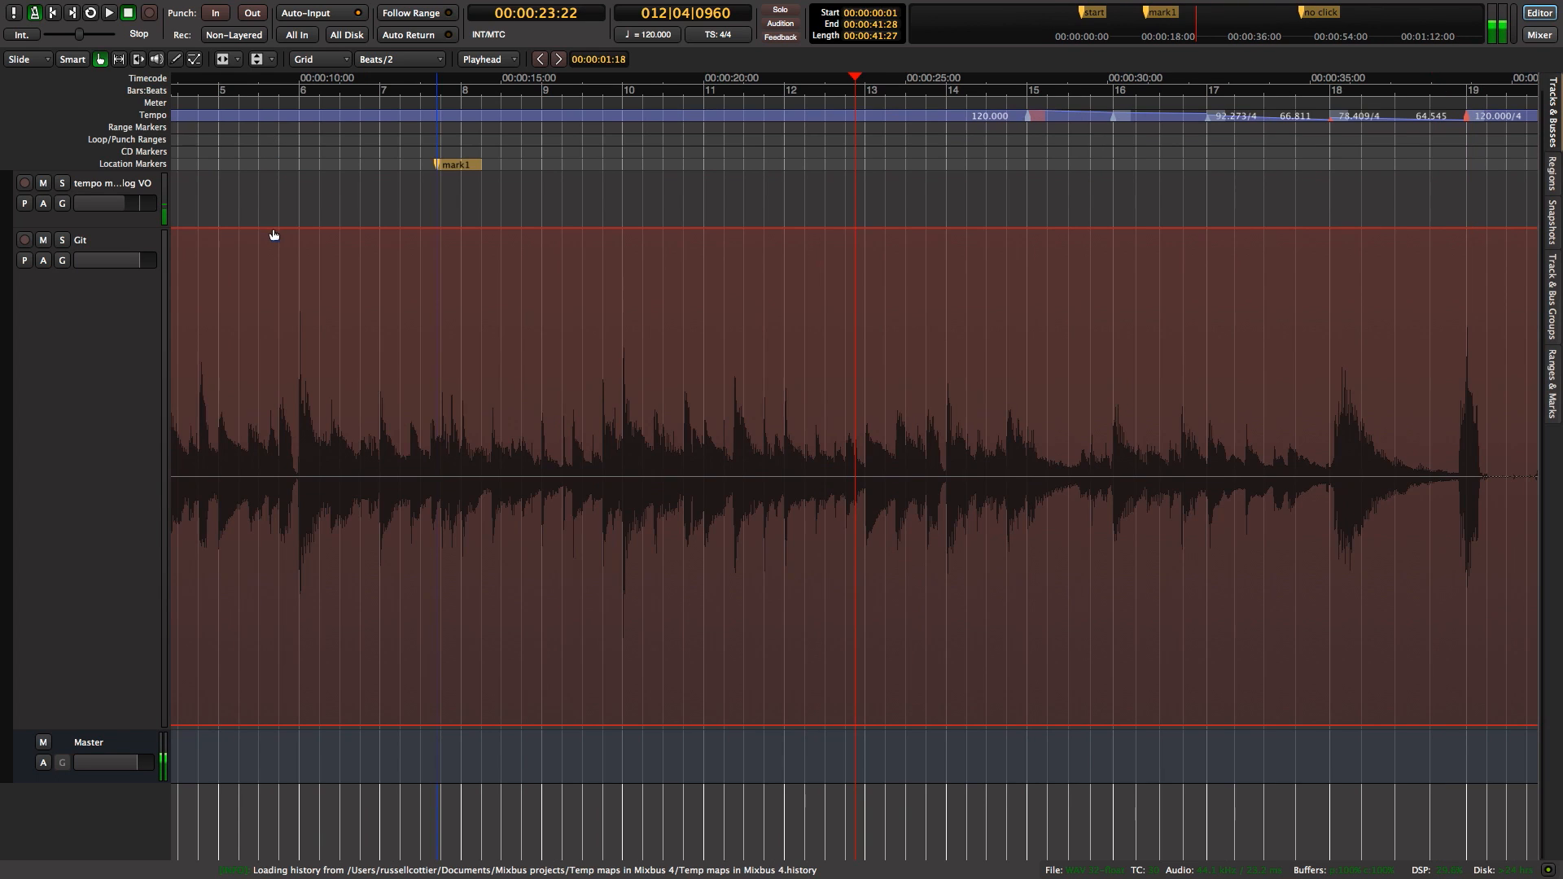
mouse_move(789, 221)
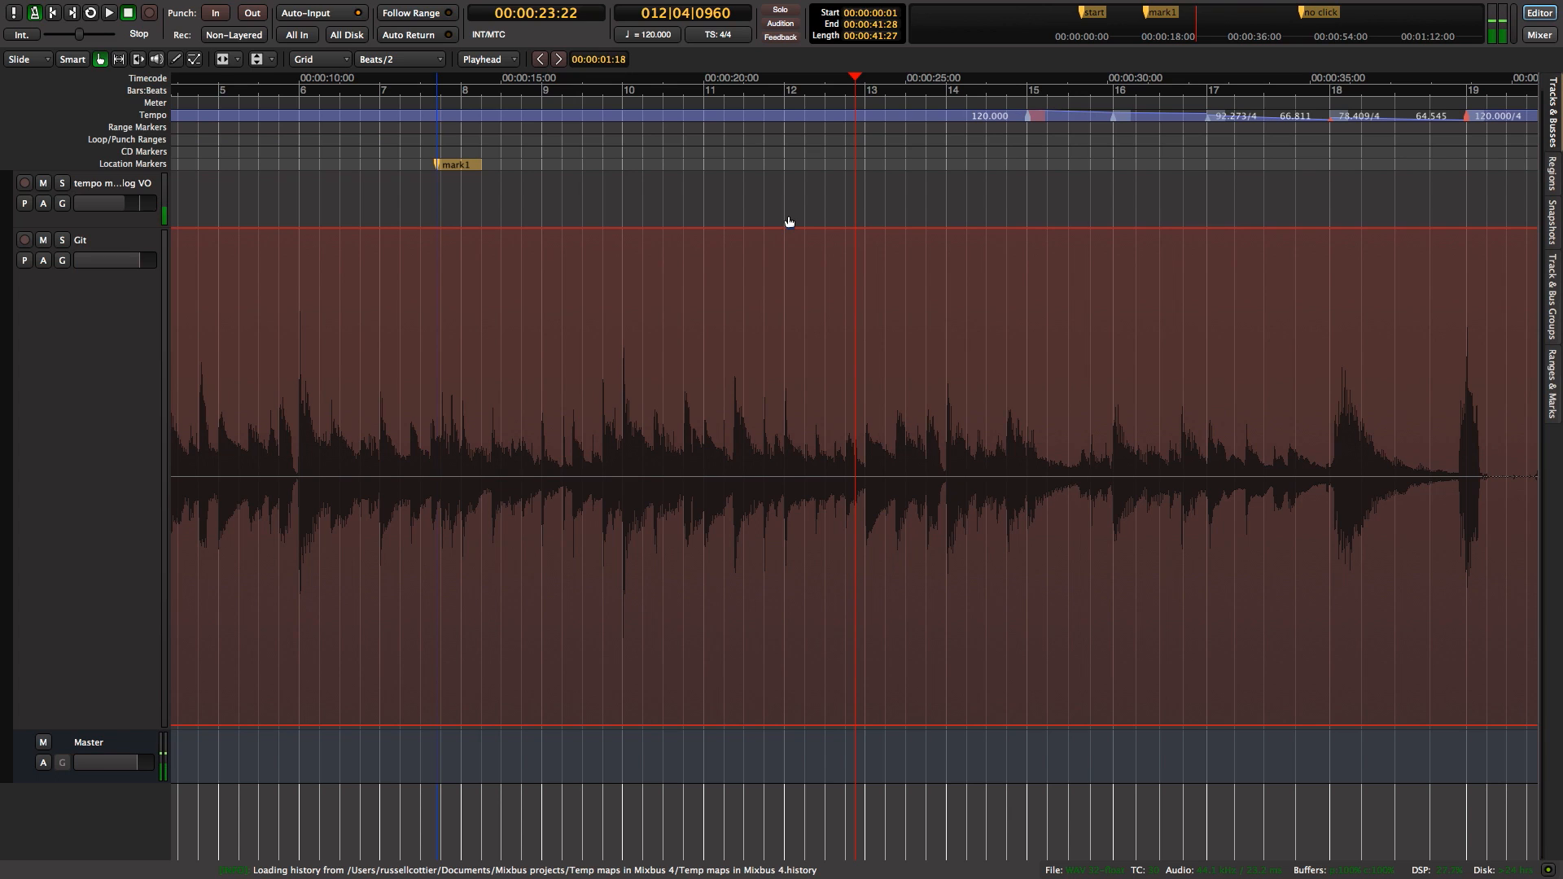
left_click(125, 13)
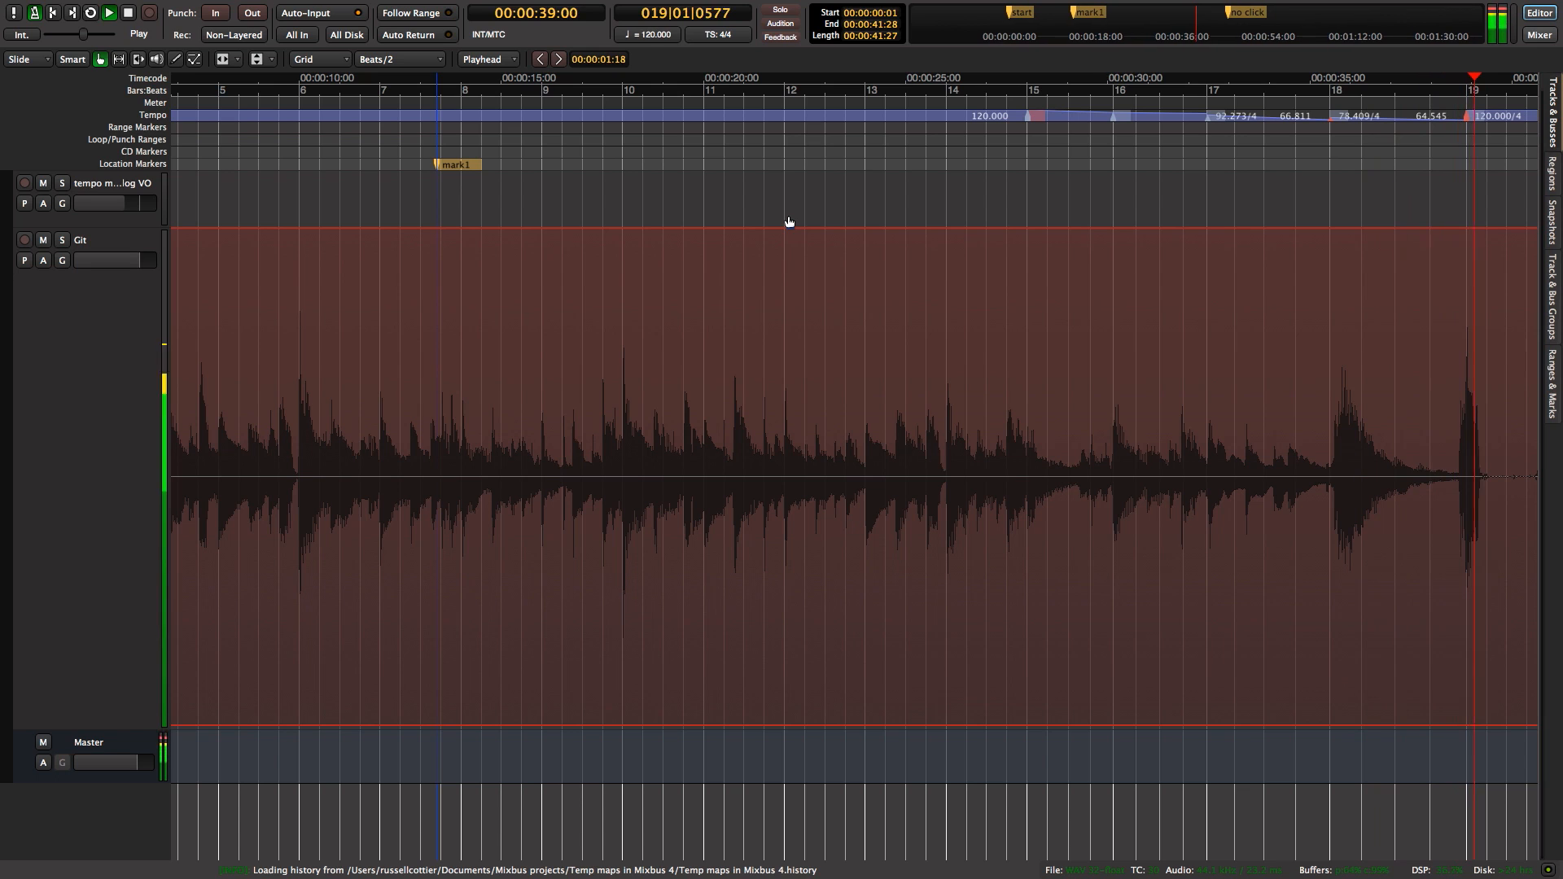
left_click(127, 16)
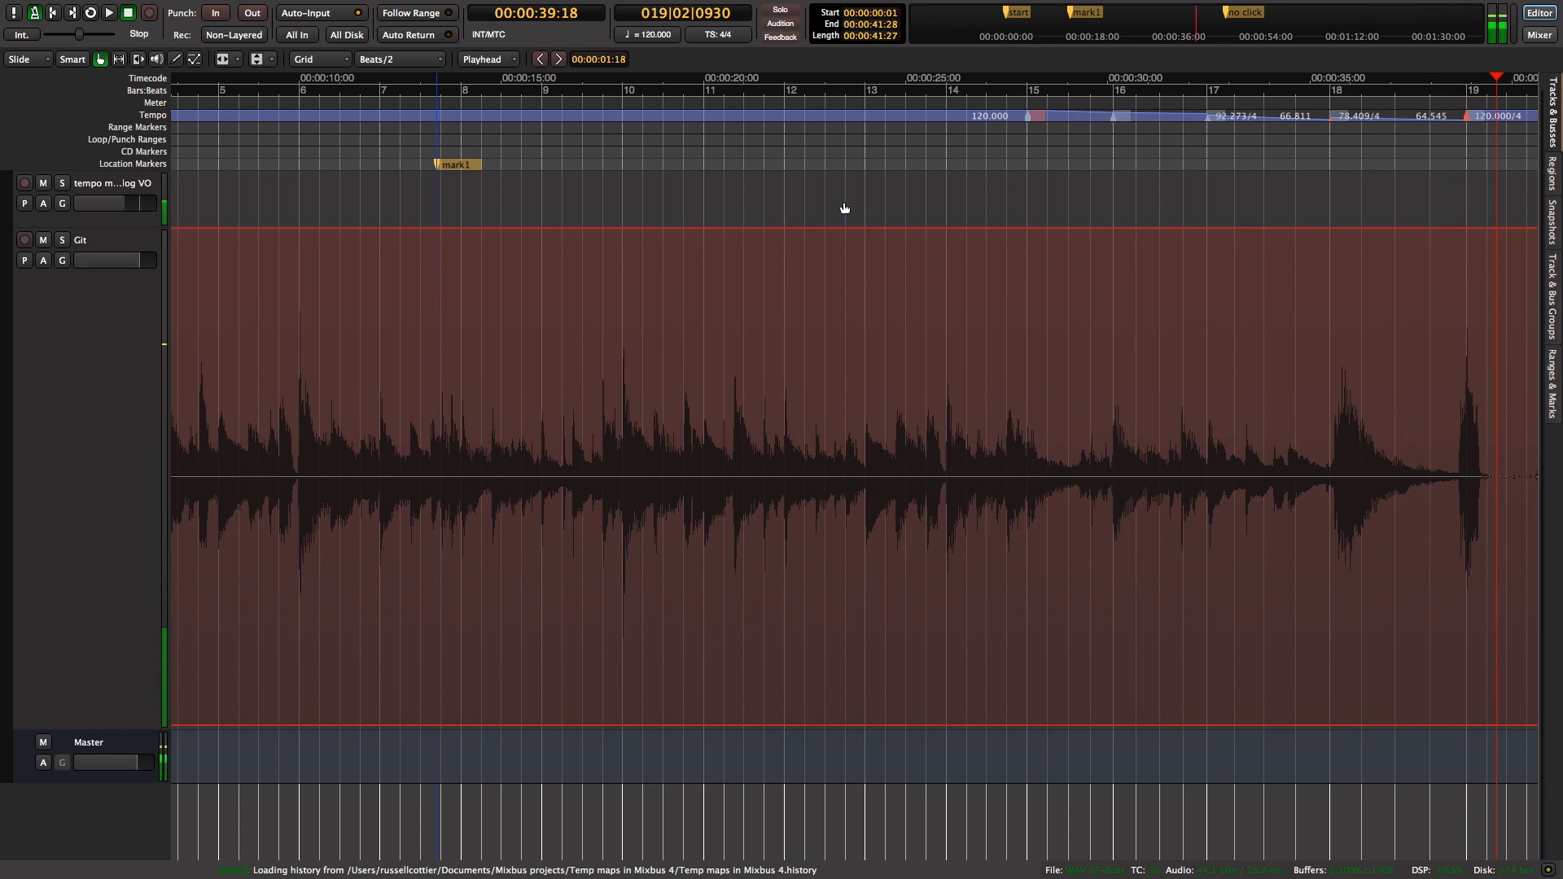
mouse_move(1348, 202)
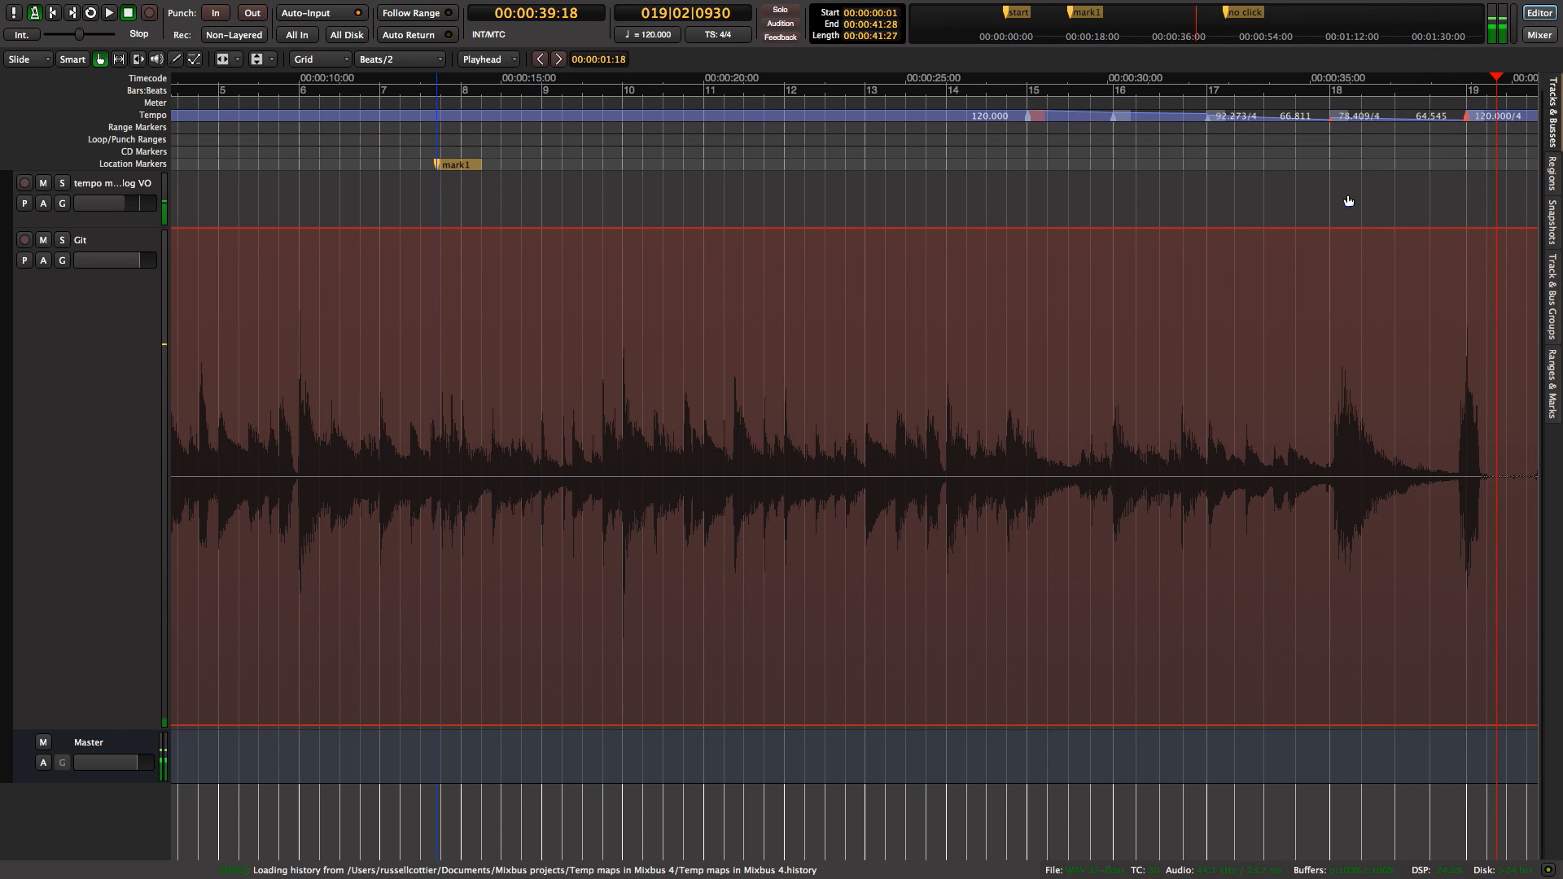